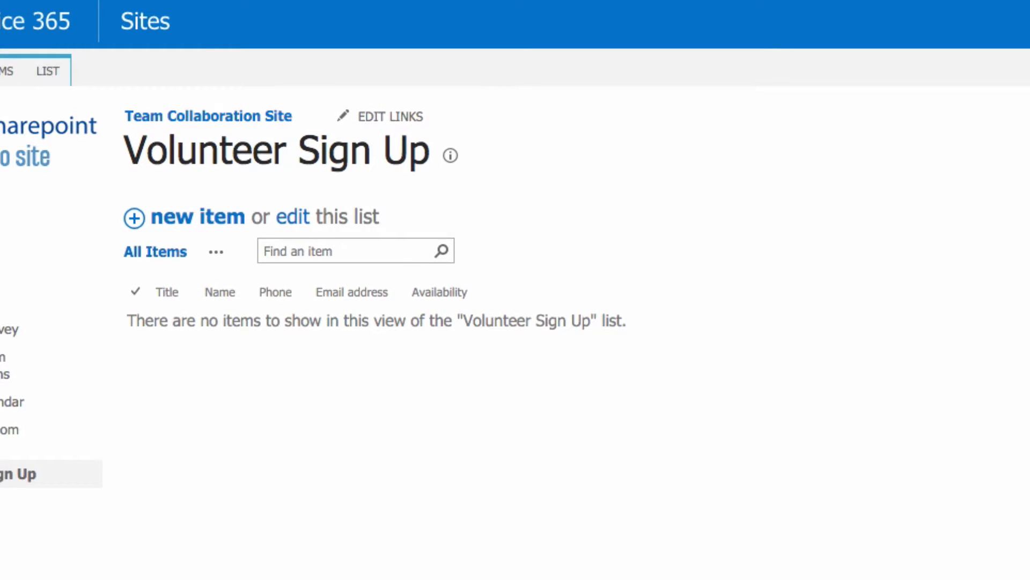
{"action": "mouse_move", "coordinate": [194, 302]}
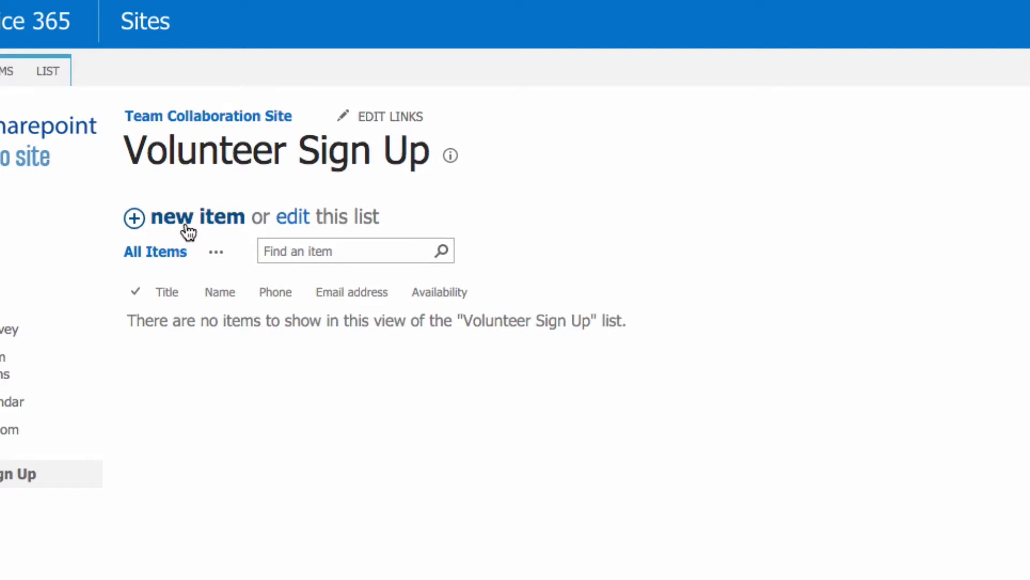
- Review the blank new-item form for the Volunteer Sign Up list and close it without saving
{"action": "left_click", "coordinate": [198, 215]}
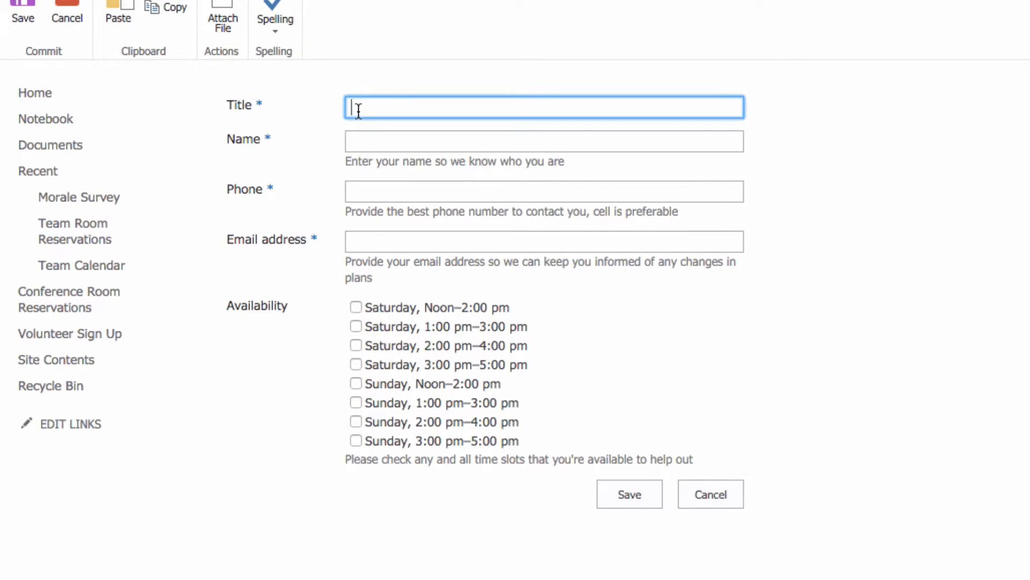
{"action": "mouse_move", "coordinate": [385, 135]}
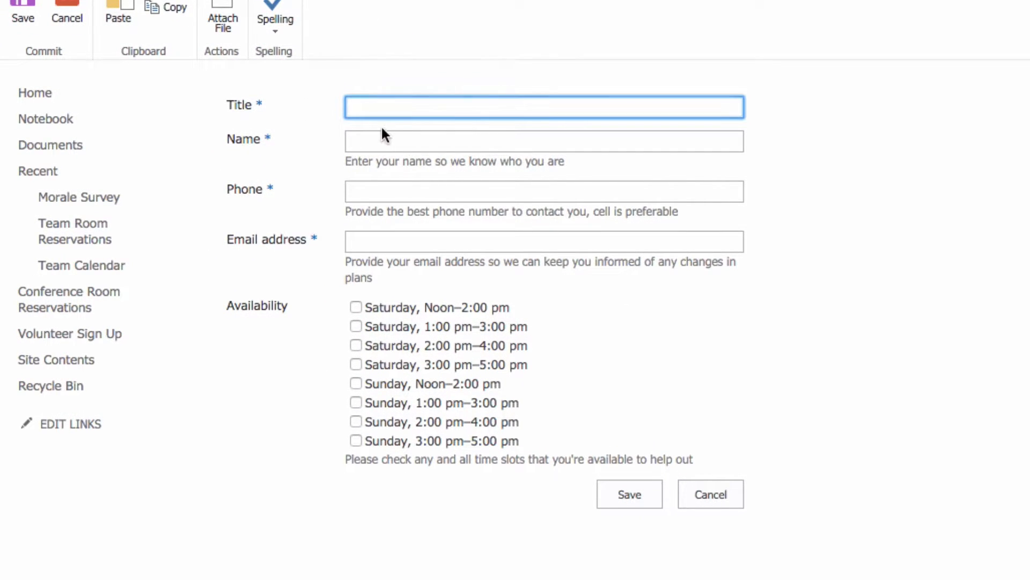
{"action": "left_click", "coordinate": [544, 140]}
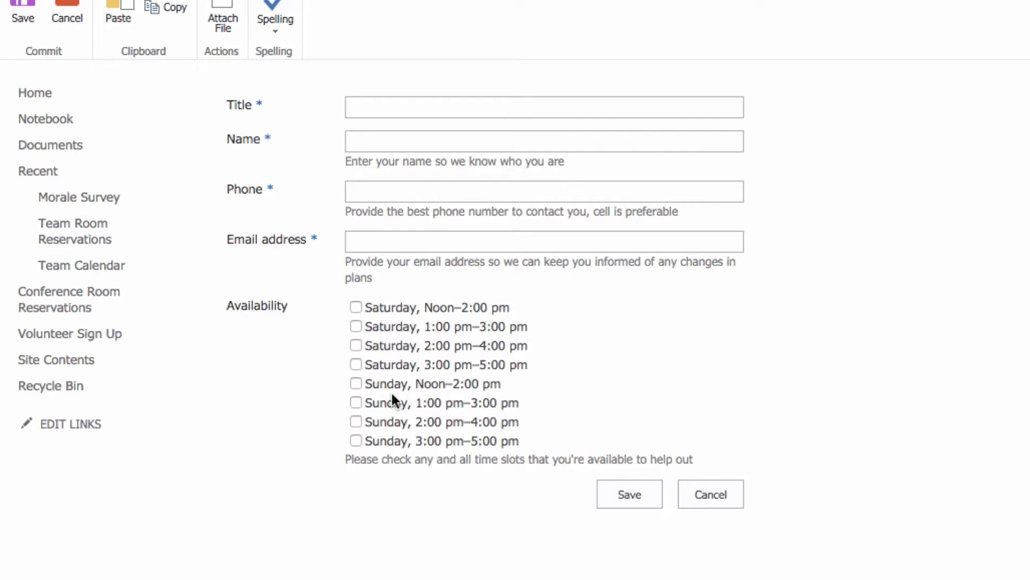
{"action": "left_click", "coordinate": [544, 107]}
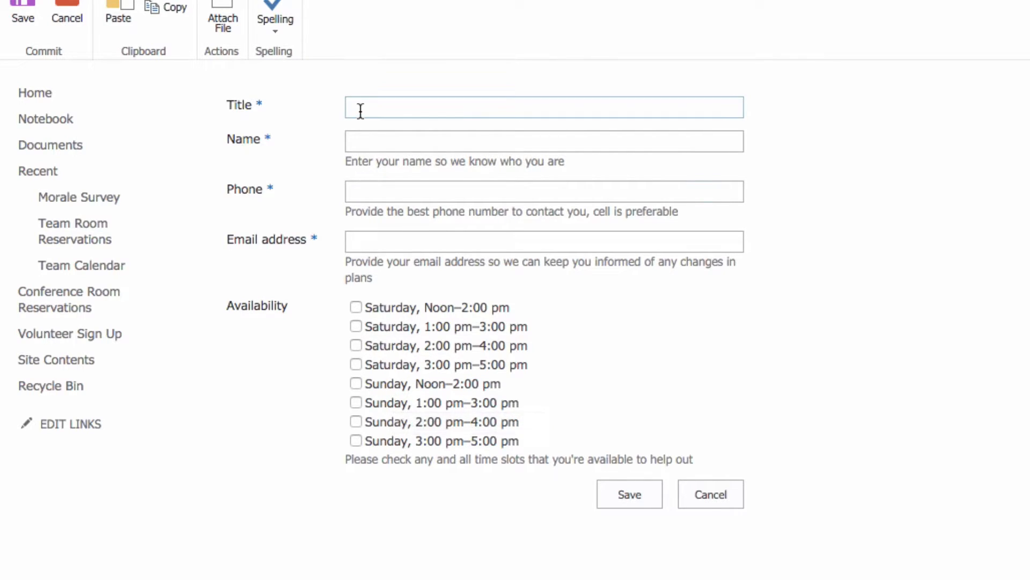
{"action": "left_click", "coordinate": [544, 107]}
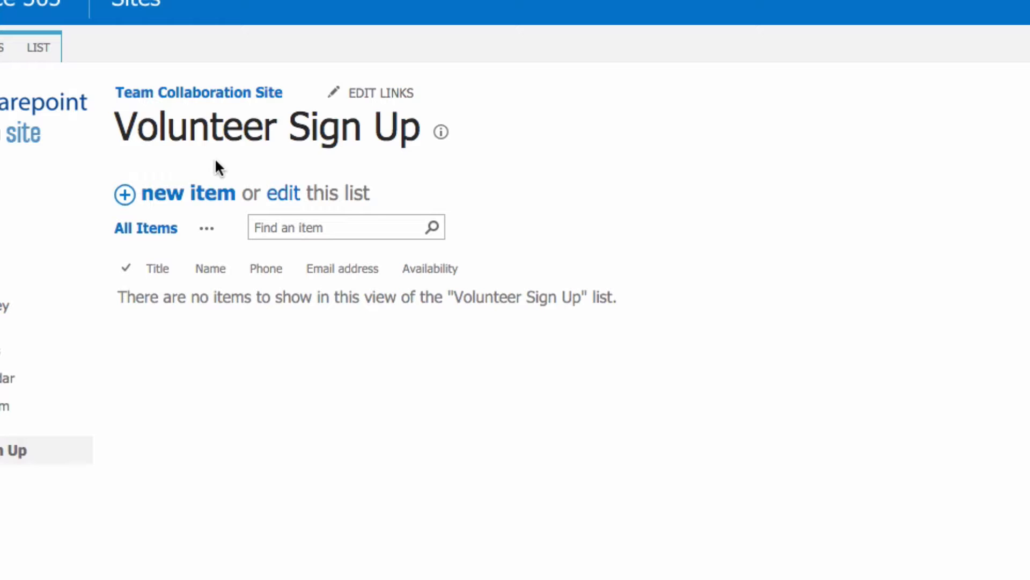
{"action": "mouse_move", "coordinate": [173, 255]}
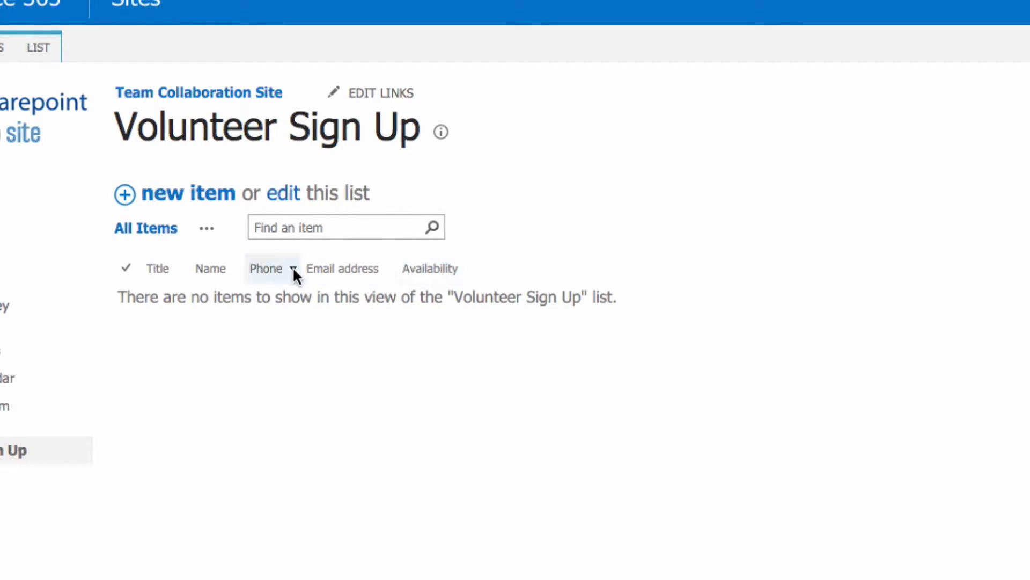
{"action": "mouse_move", "coordinate": [210, 269]}
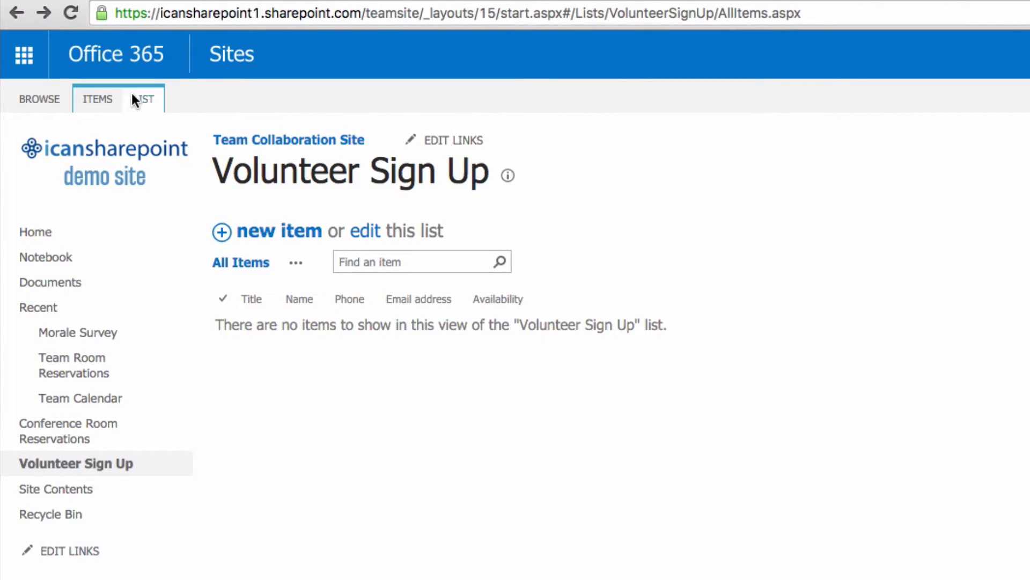
- From List Settings, copy the Name column's description text for reuse
{"action": "left_click", "coordinate": [143, 99]}
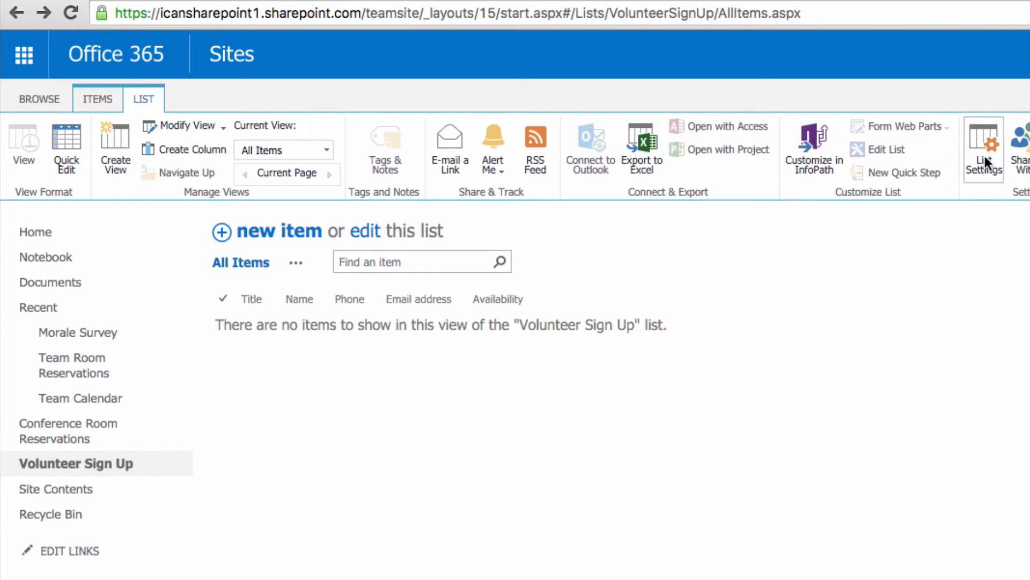
{"action": "left_click", "coordinate": [982, 149]}
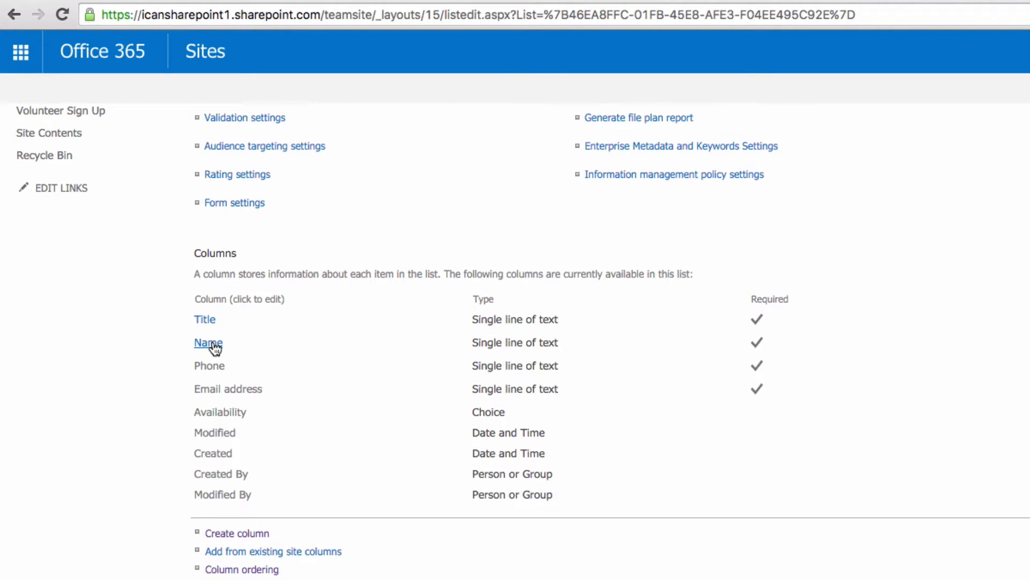
{"action": "left_click", "coordinate": [208, 341]}
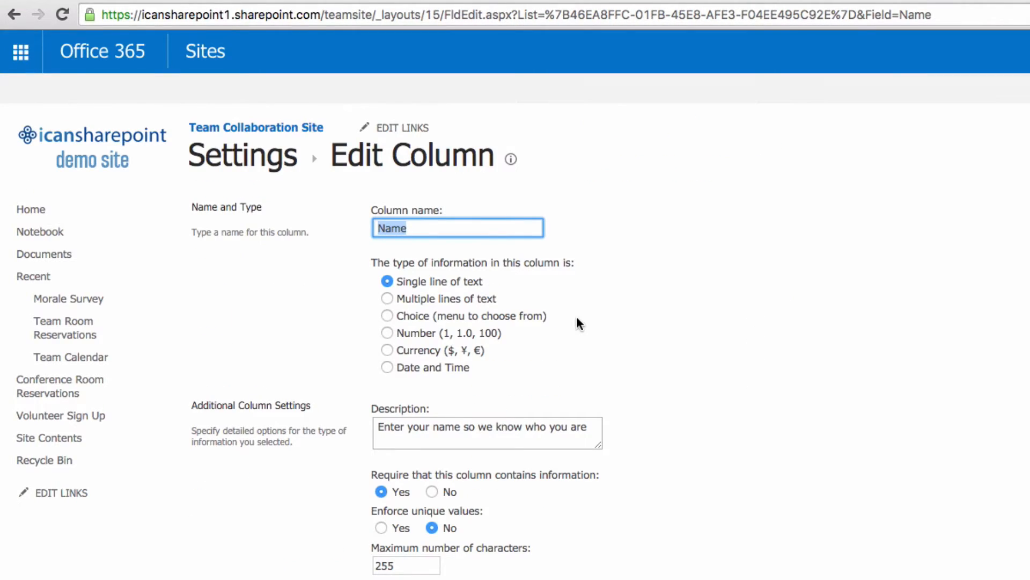
{"action": "left_click", "coordinate": [486, 433]}
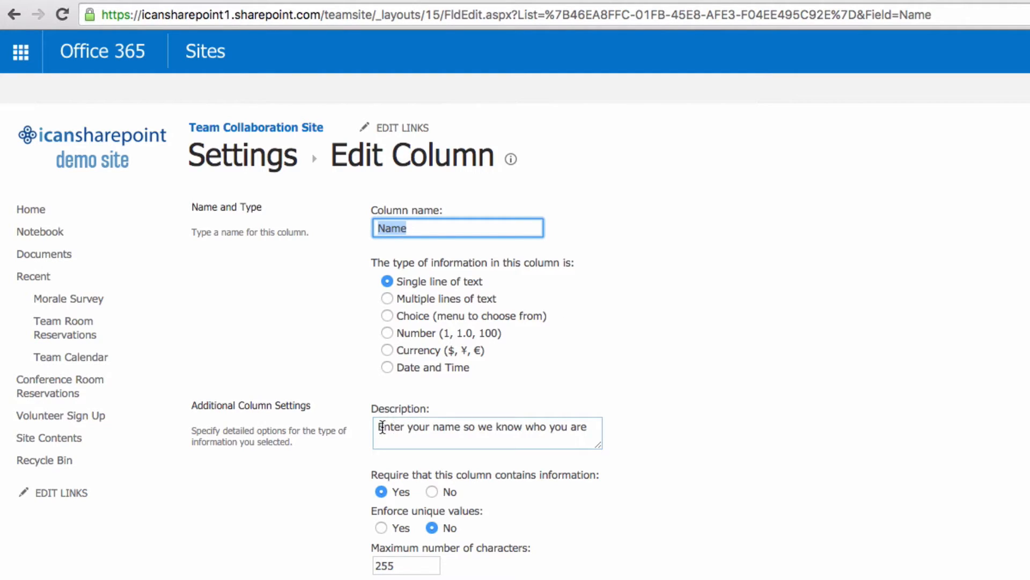
{"action": "left_click", "coordinate": [487, 432]}
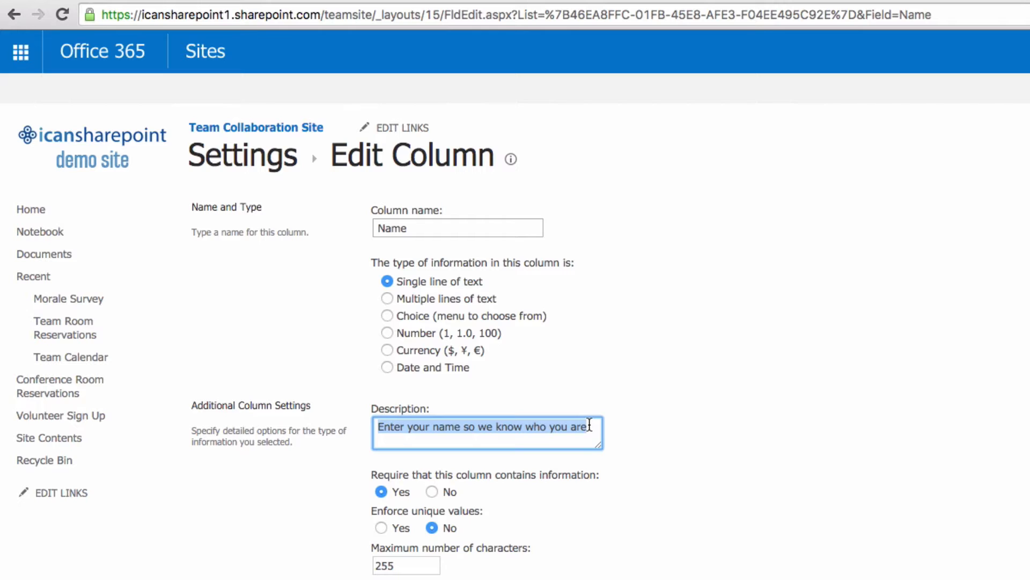
{"action": "left_click", "coordinate": [686, 395]}
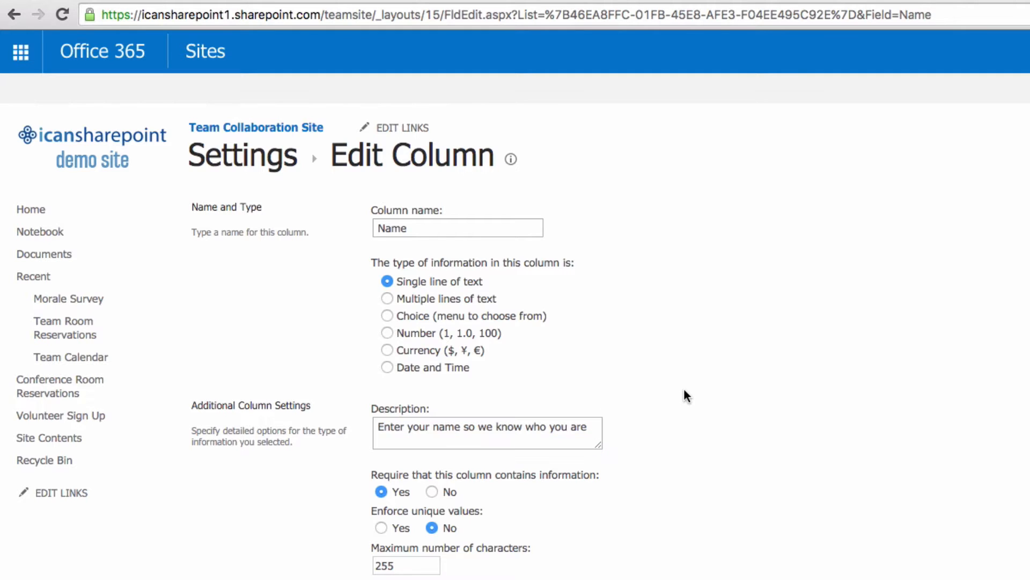
- Delete the Name column permanently, leaving Title and Phone among the list's columns
{"action": "scroll", "scroll_direction": "down", "scroll_amount": 3}
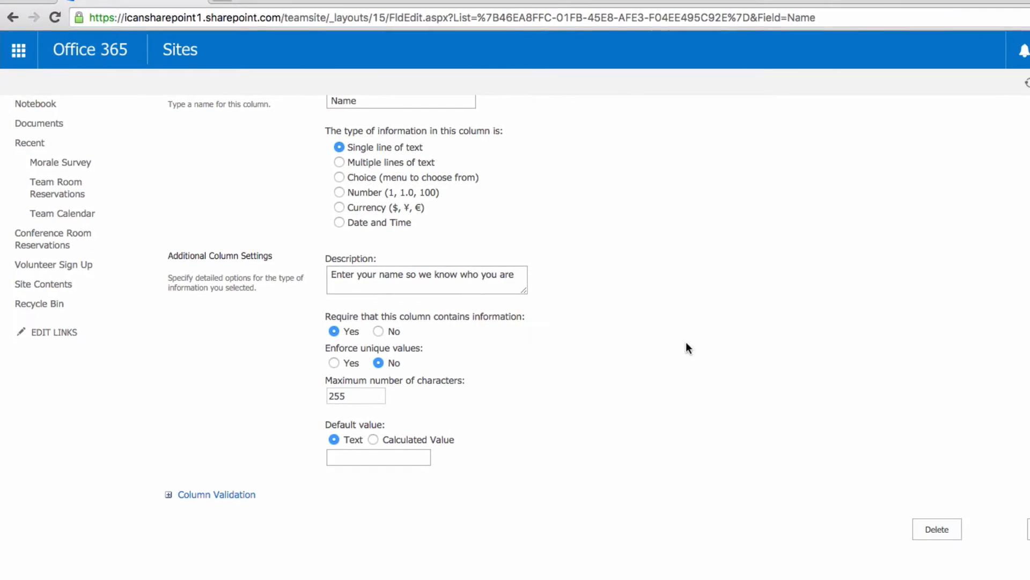
{"action": "left_click", "coordinate": [936, 528]}
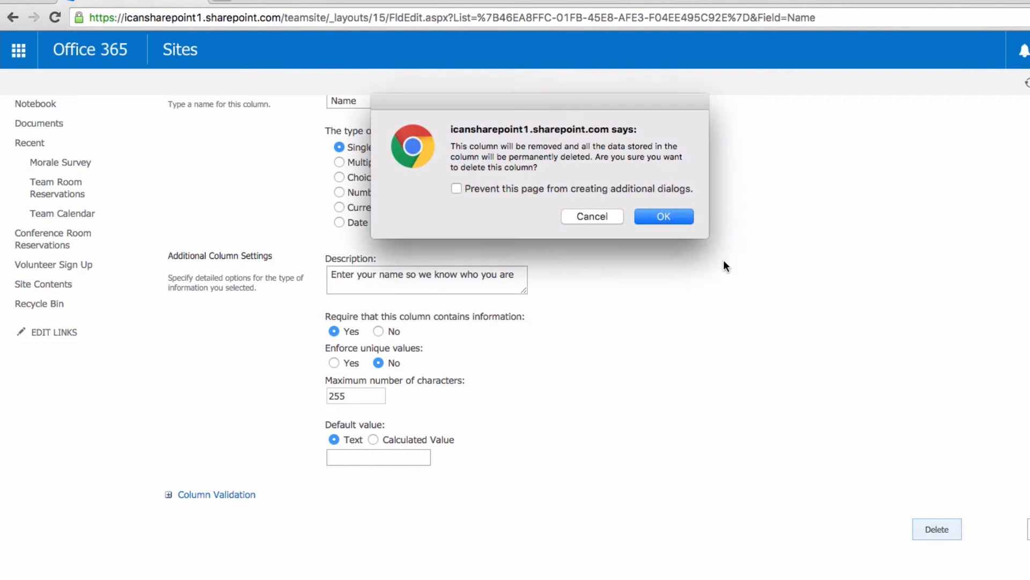
{"action": "left_click", "coordinate": [664, 216]}
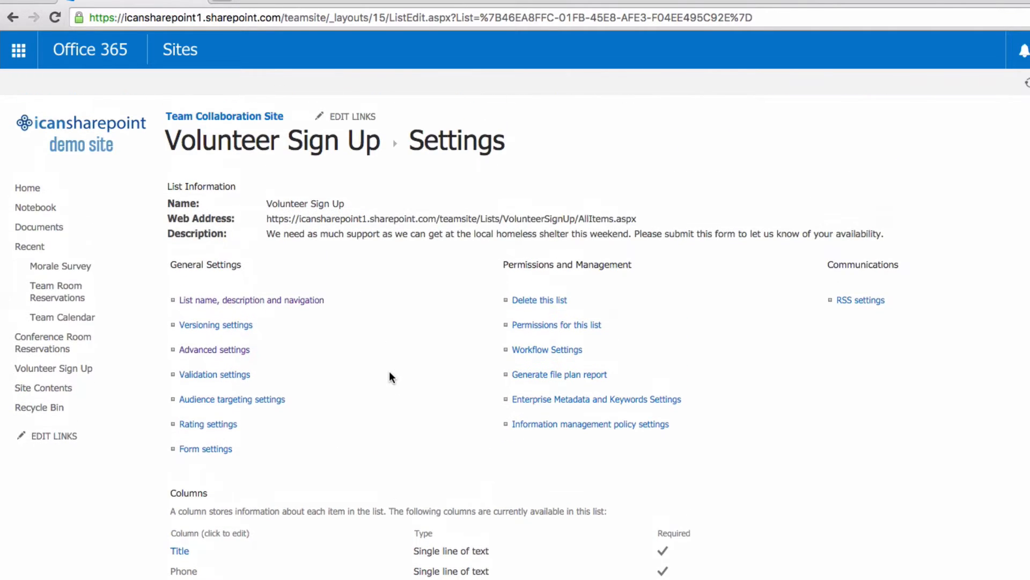
- Rename Title to Name with description 'Enter your name so we know who you are'
{"action": "scroll", "scroll_direction": "down", "scroll_amount": 3}
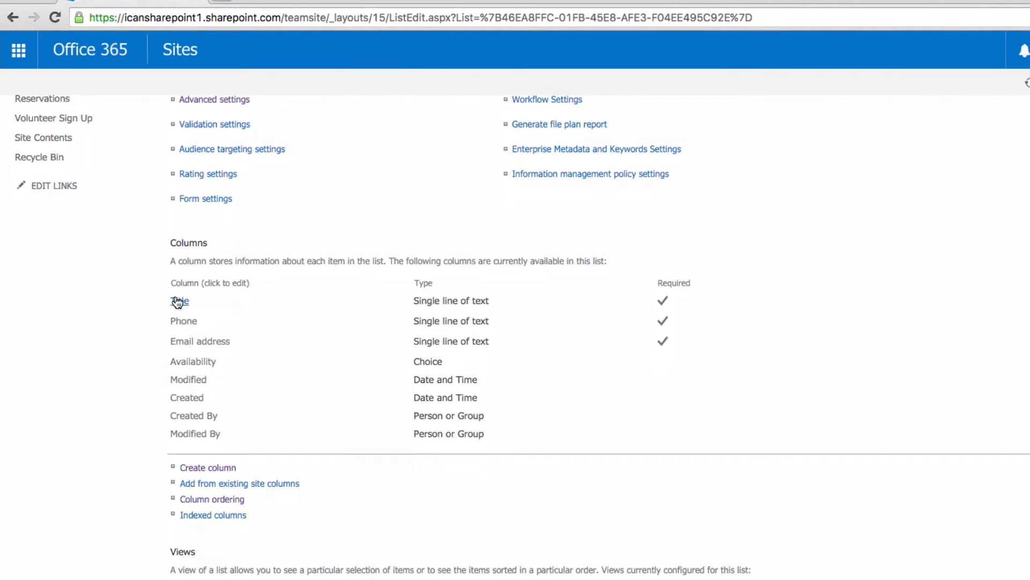
{"action": "left_click", "coordinate": [179, 301]}
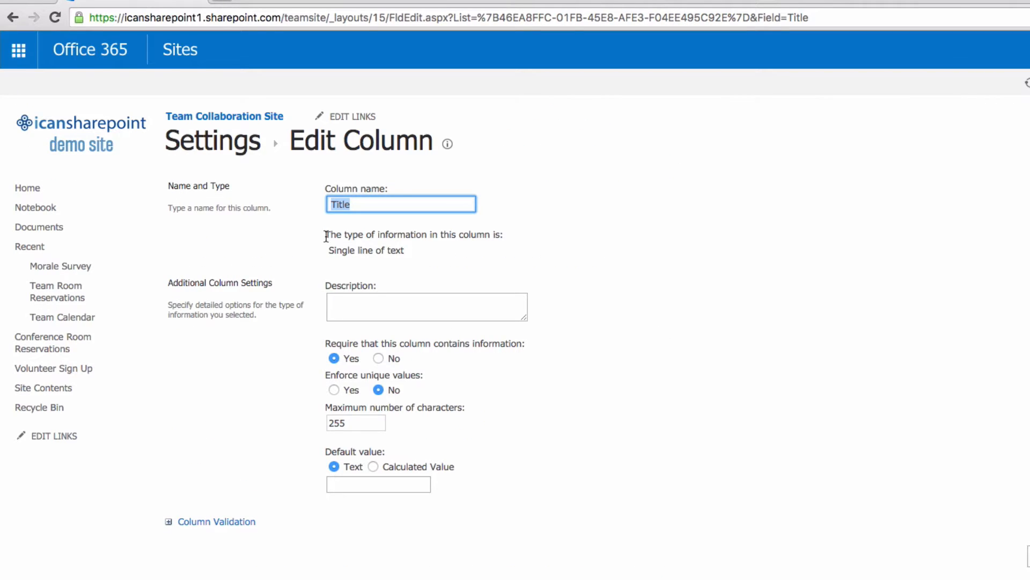
{"action": "type", "text": "Name"}
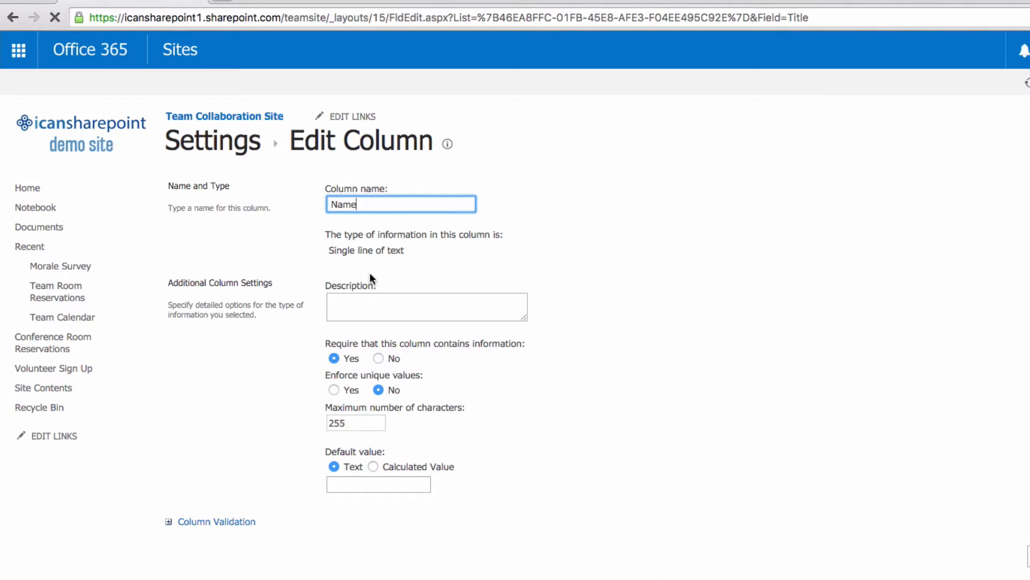
{"action": "type", "text": "Enter your name so we know who you are"}
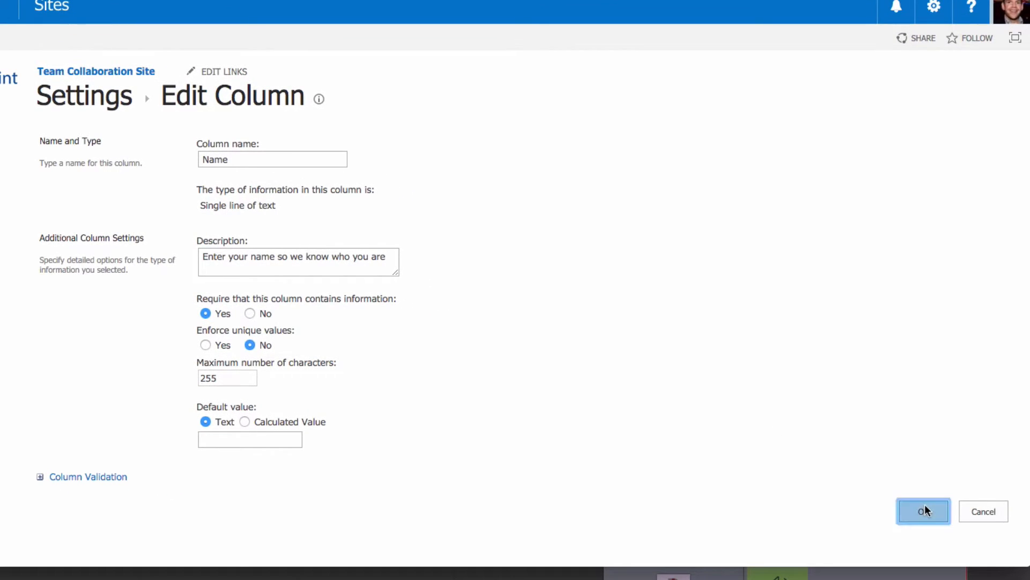
{"action": "left_click", "coordinate": [922, 511]}
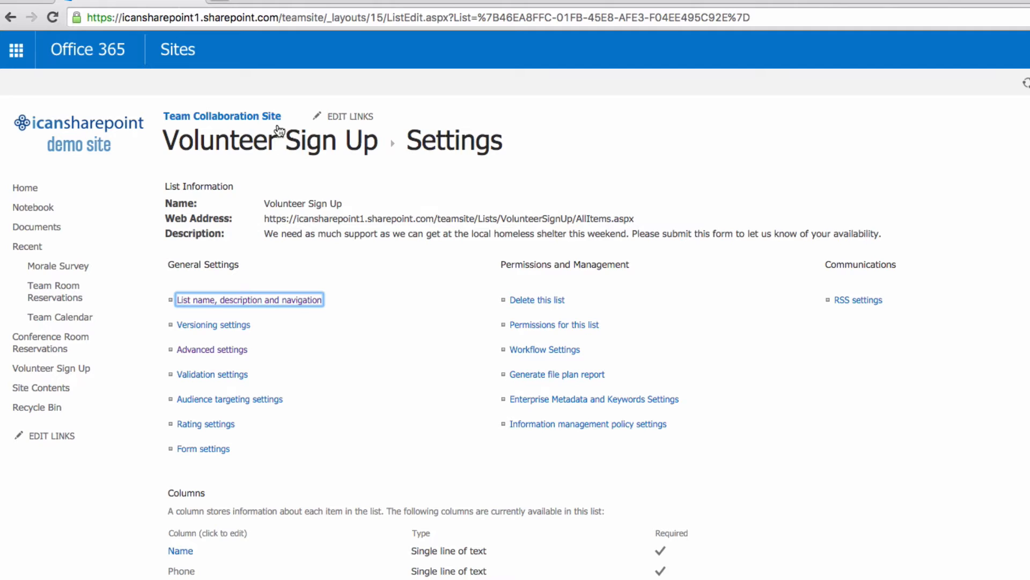
- Go to the Team Collaboration Site home, then back into the Volunteer Sign Up list
{"action": "left_click", "coordinate": [26, 186]}
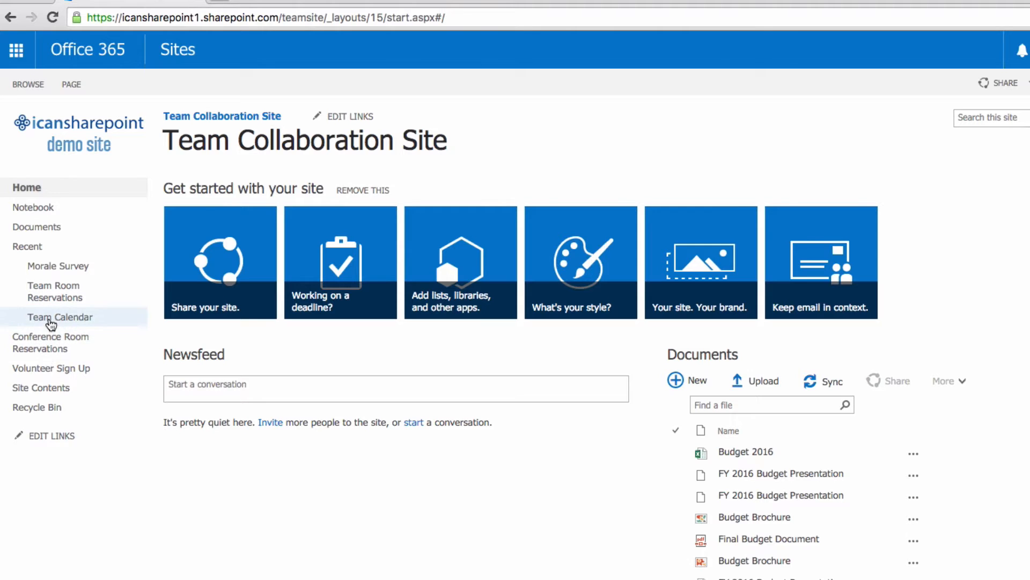
{"action": "mouse_move", "coordinate": [51, 367]}
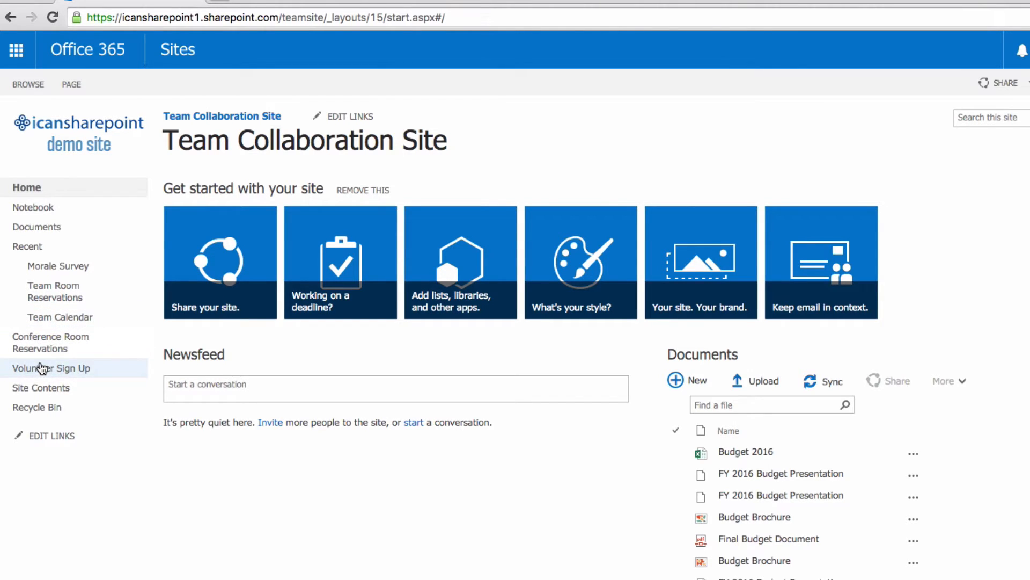
{"action": "left_click", "coordinate": [52, 367]}
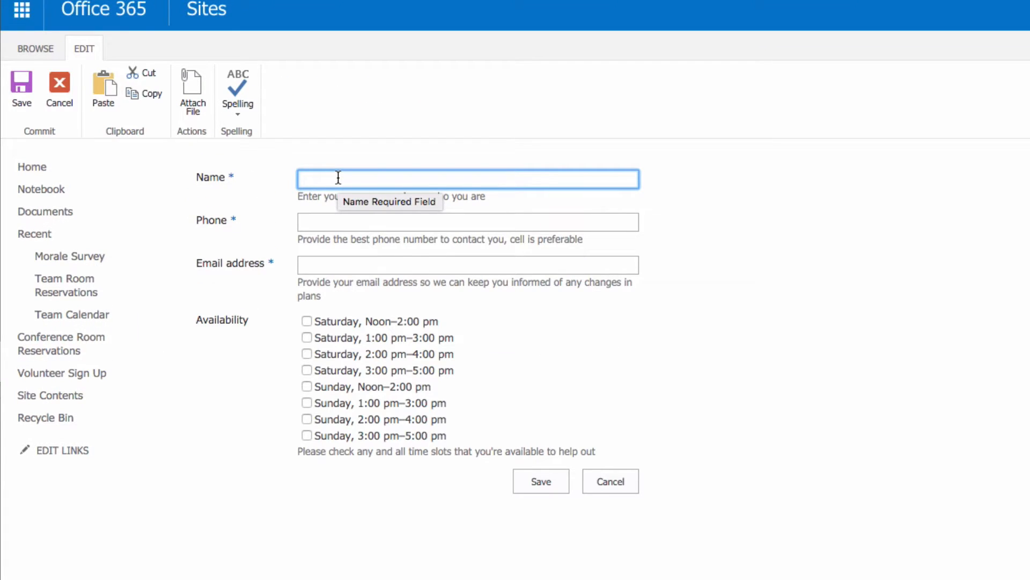
{"action": "type", "text": "N"}
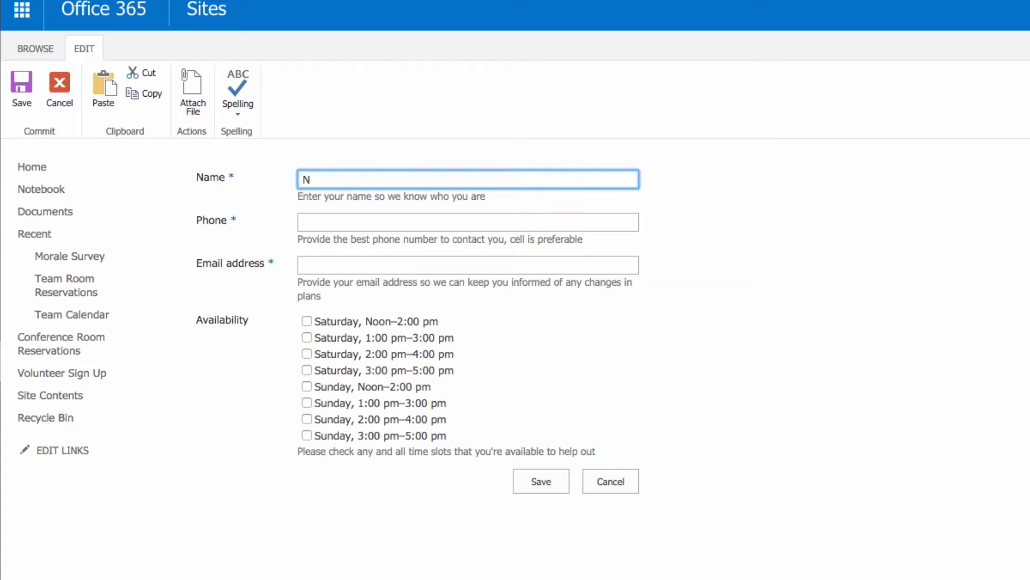
{"action": "type", "text": "ikola Tesl"}
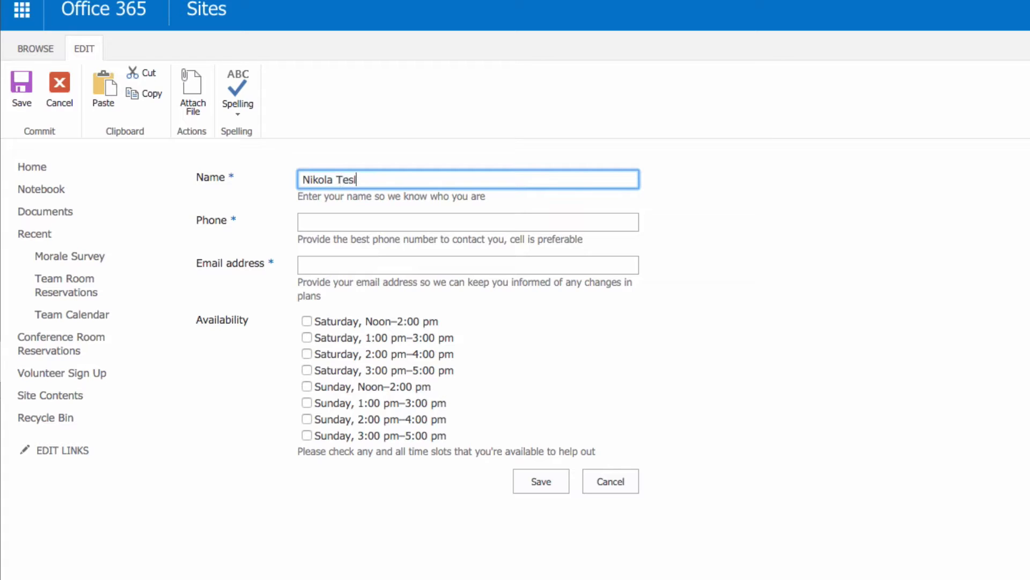
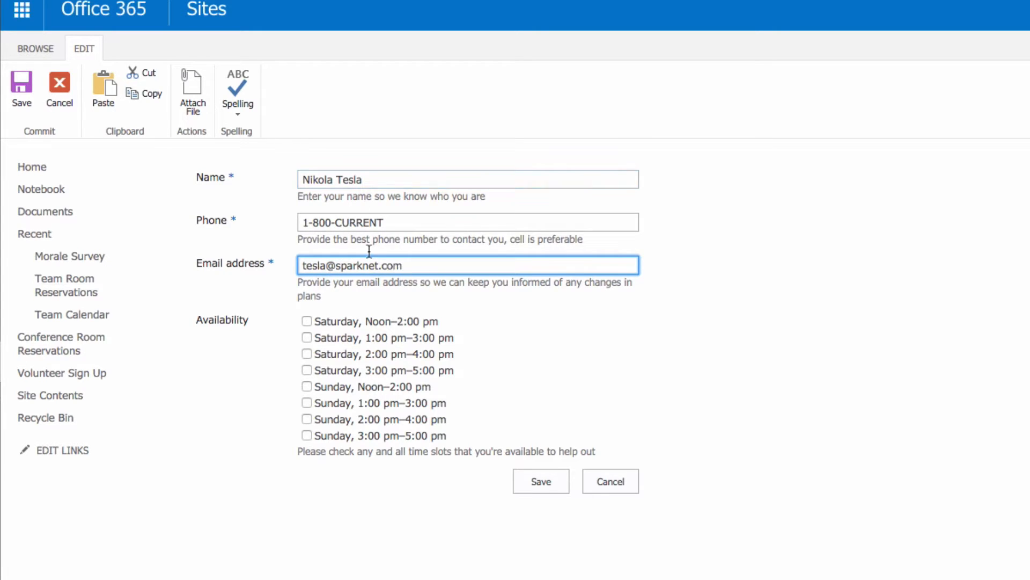
{"action": "left_click", "coordinate": [305, 353]}
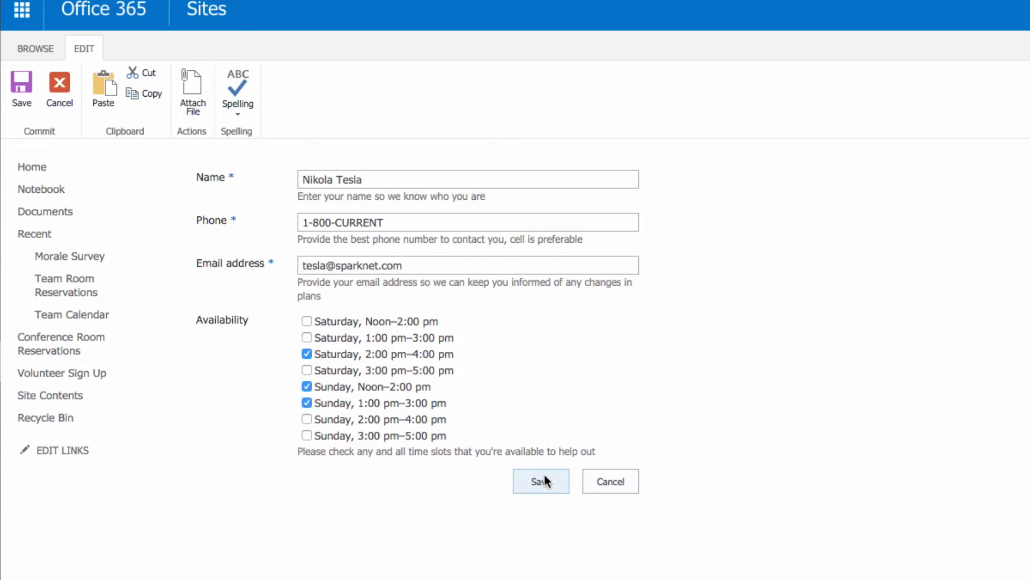
{"action": "left_click", "coordinate": [541, 481]}
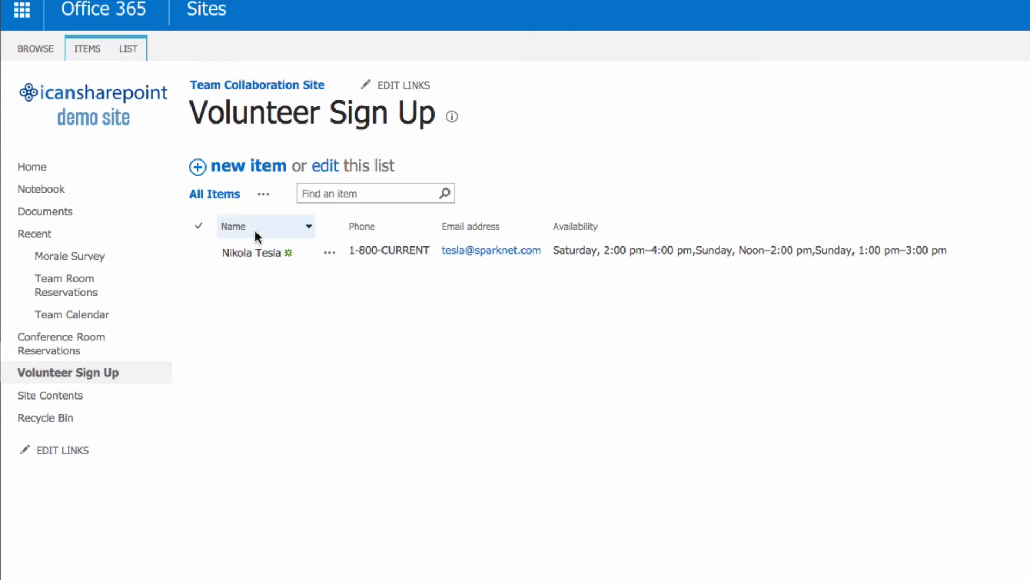
{"action": "mouse_move", "coordinate": [823, 235]}
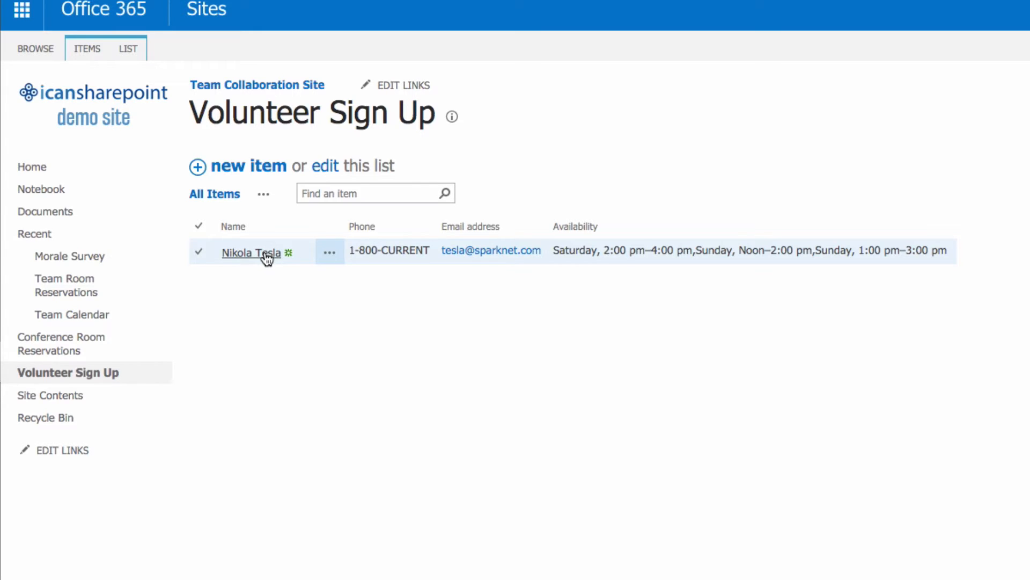
{"action": "left_click", "coordinate": [251, 252]}
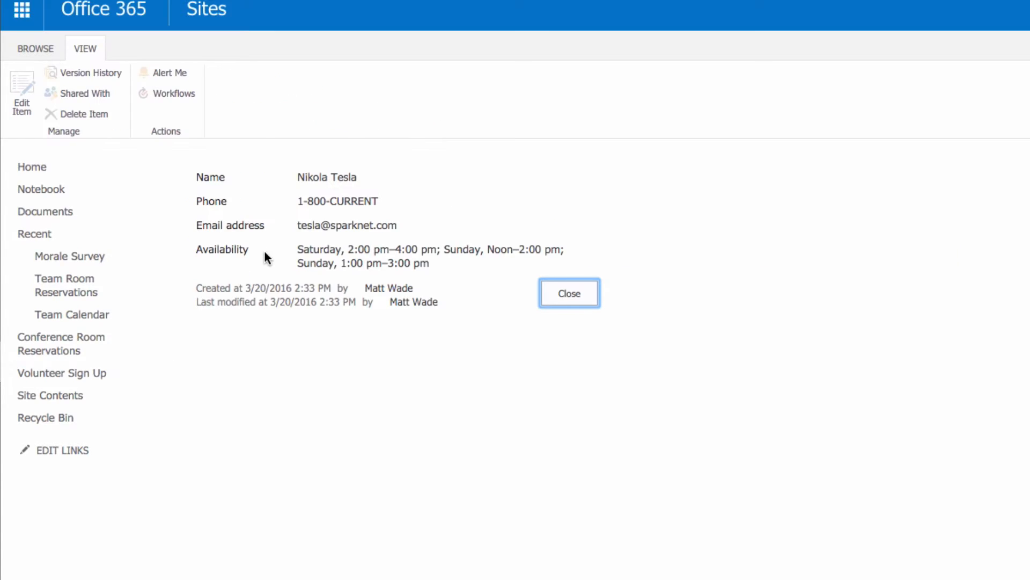
{"action": "left_click", "coordinate": [568, 293]}
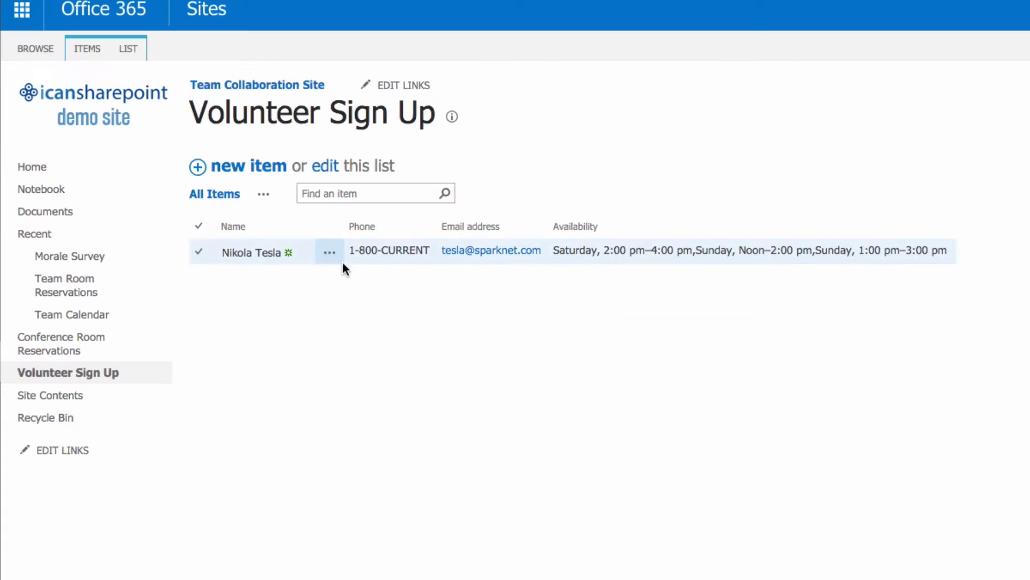
{"action": "left_click", "coordinate": [329, 251]}
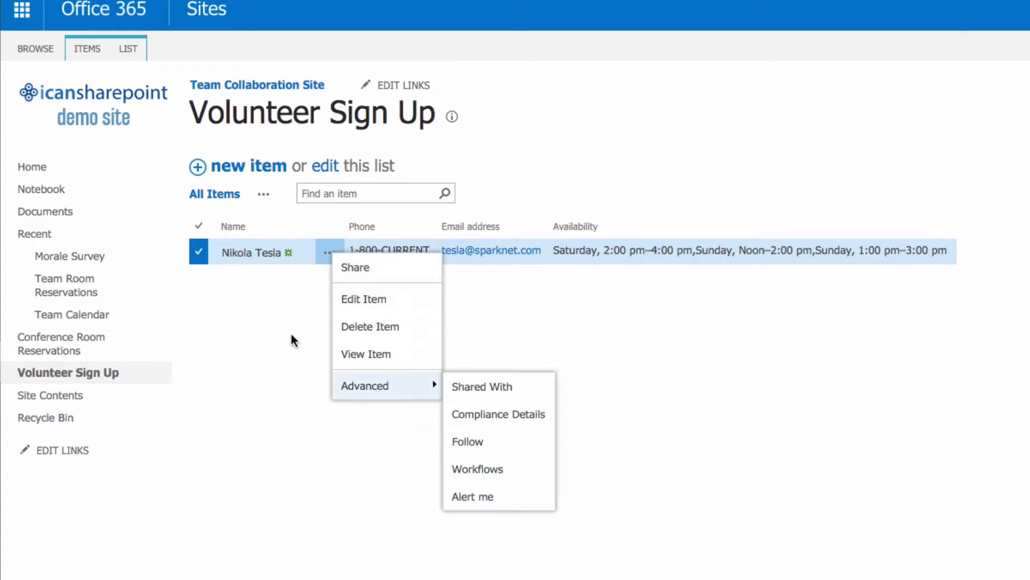
{"action": "left_click", "coordinate": [371, 326]}
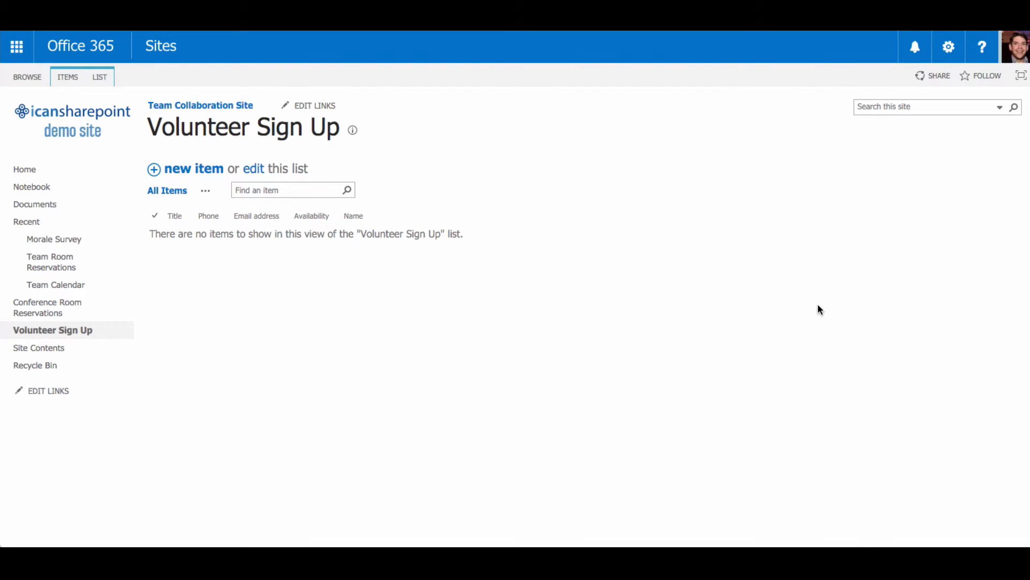
{"action": "mouse_move", "coordinate": [809, 305]}
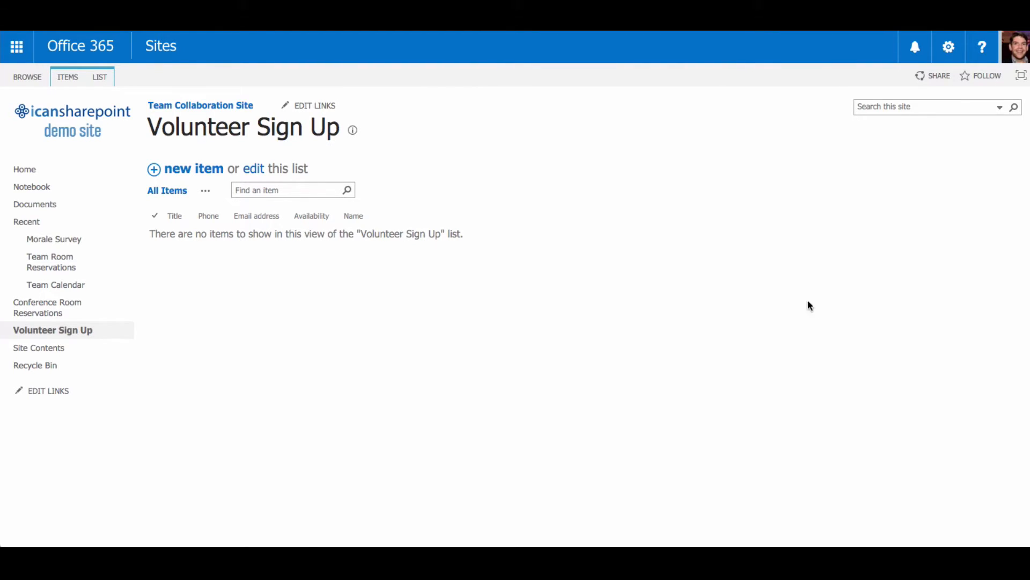
{"action": "mouse_move", "coordinate": [202, 172]}
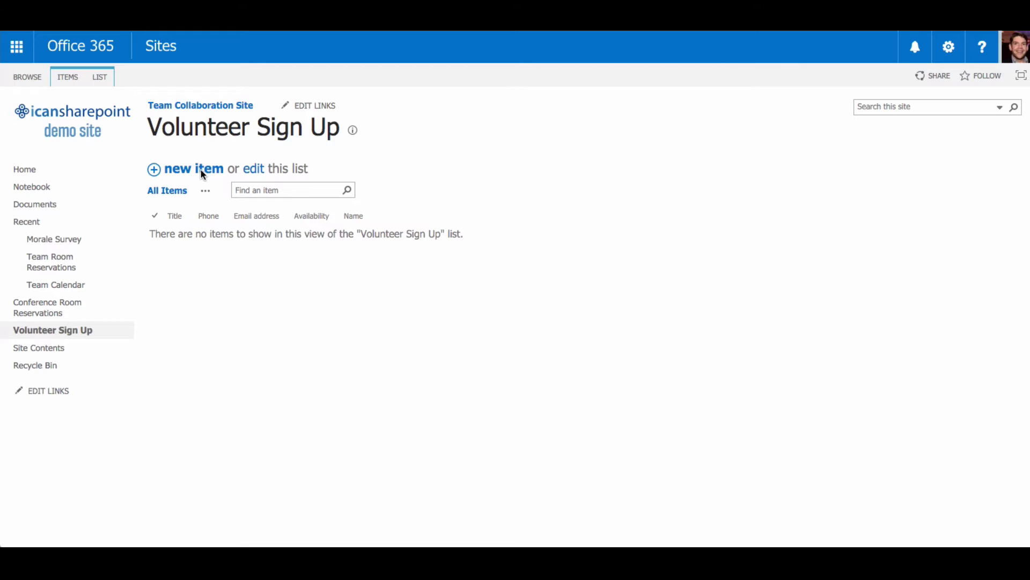
{"action": "left_click", "coordinate": [192, 168]}
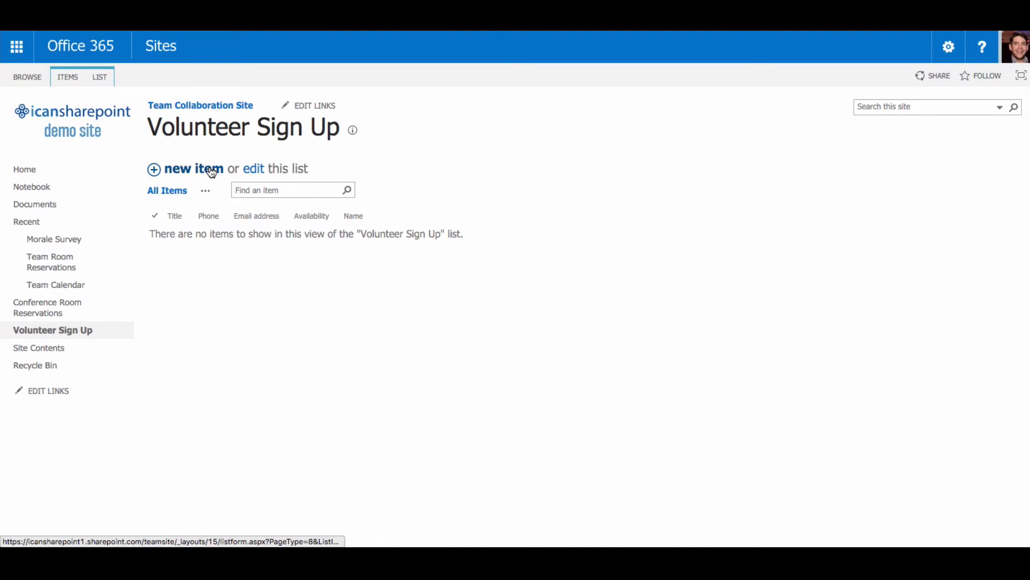
{"action": "left_click", "coordinate": [99, 77]}
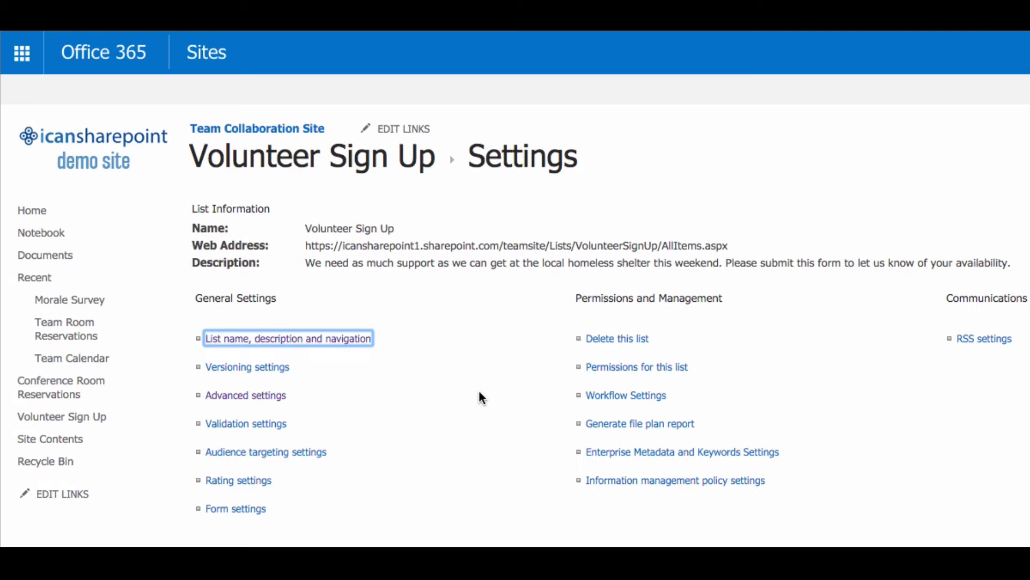
- In Advanced settings, set Allow management of content types to Yes and apply
{"action": "scroll", "scroll_direction": "down", "scroll_amount": 3}
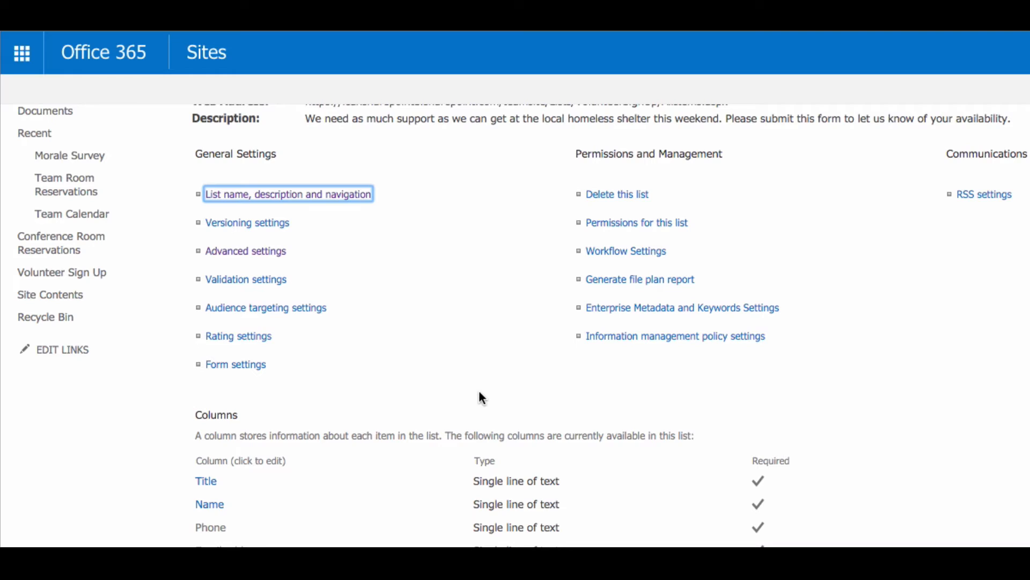
{"action": "mouse_move", "coordinate": [245, 250]}
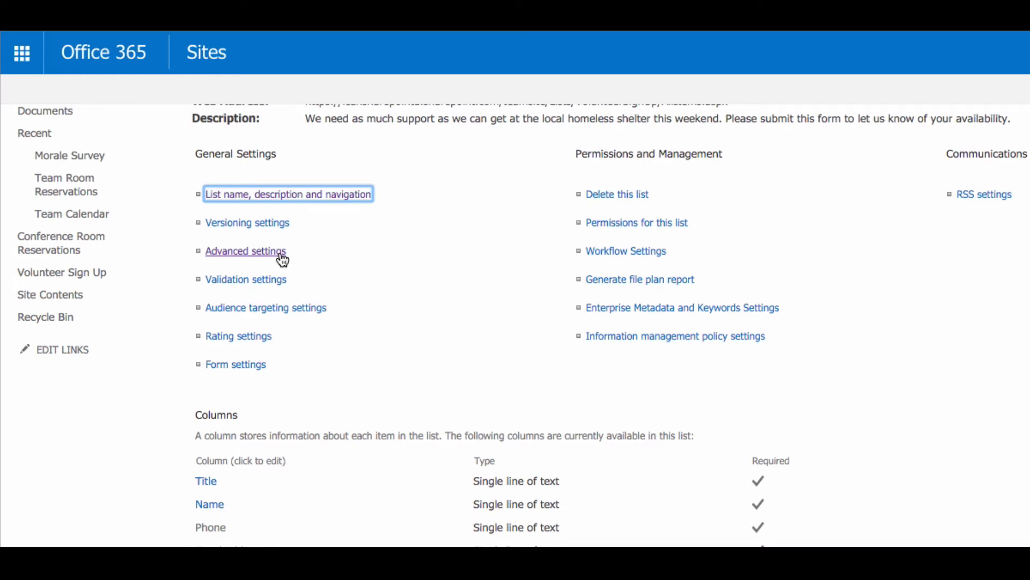
{"action": "left_click", "coordinate": [245, 250]}
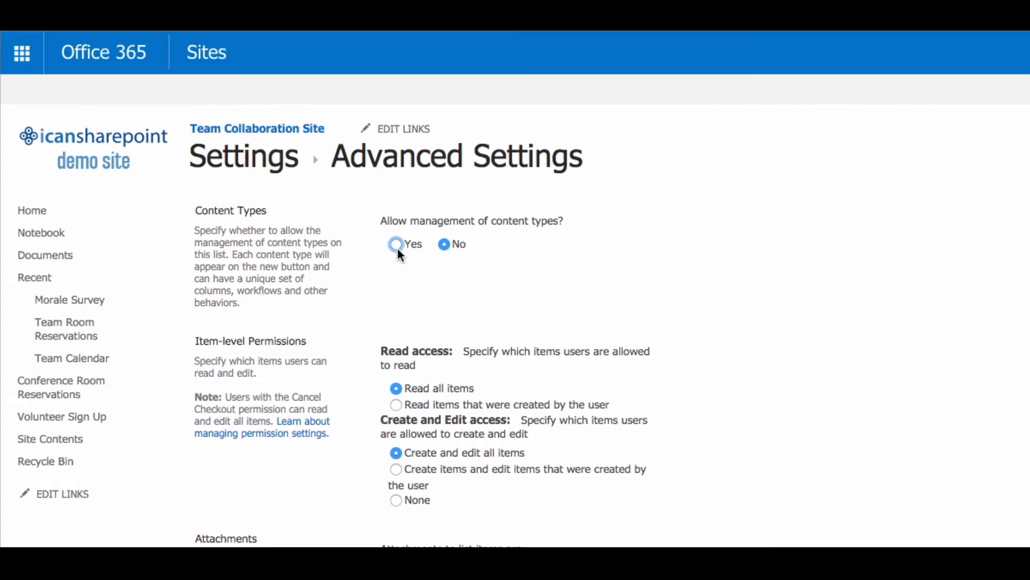
{"action": "left_click", "coordinate": [396, 244]}
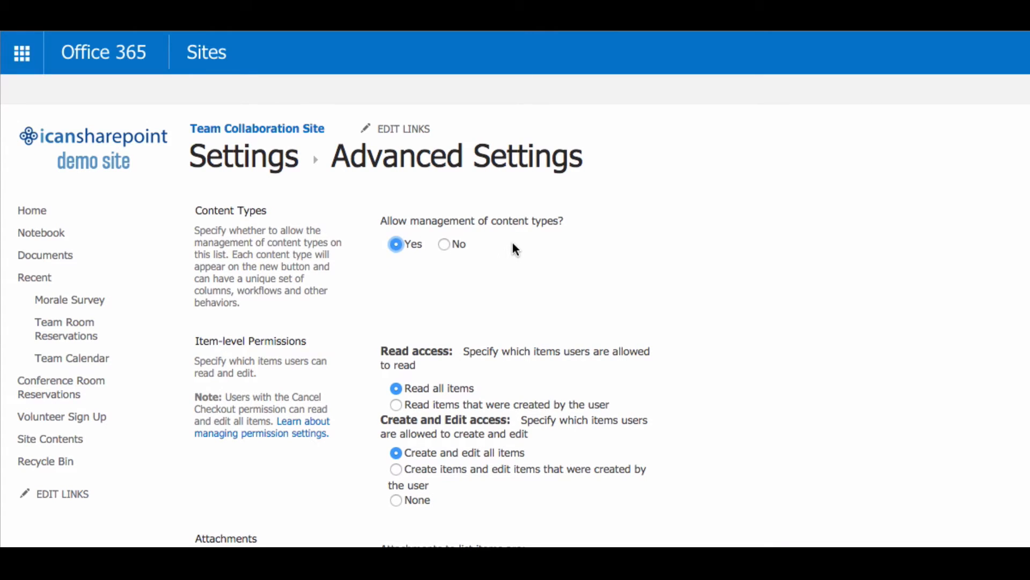
{"action": "scroll", "scroll_direction": "down", "scroll_amount": 3}
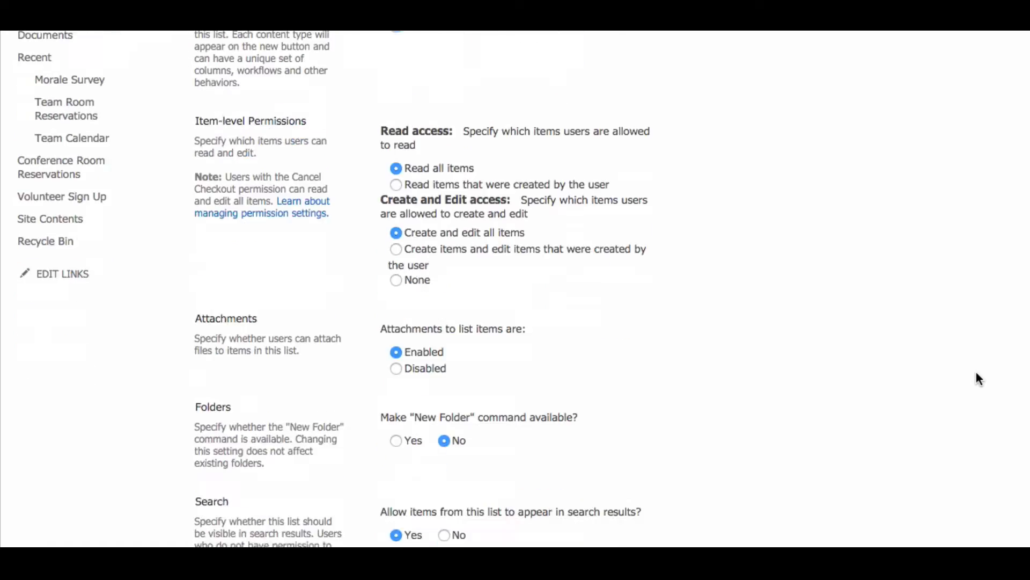
{"action": "scroll", "scroll_direction": "down", "scroll_amount": 3}
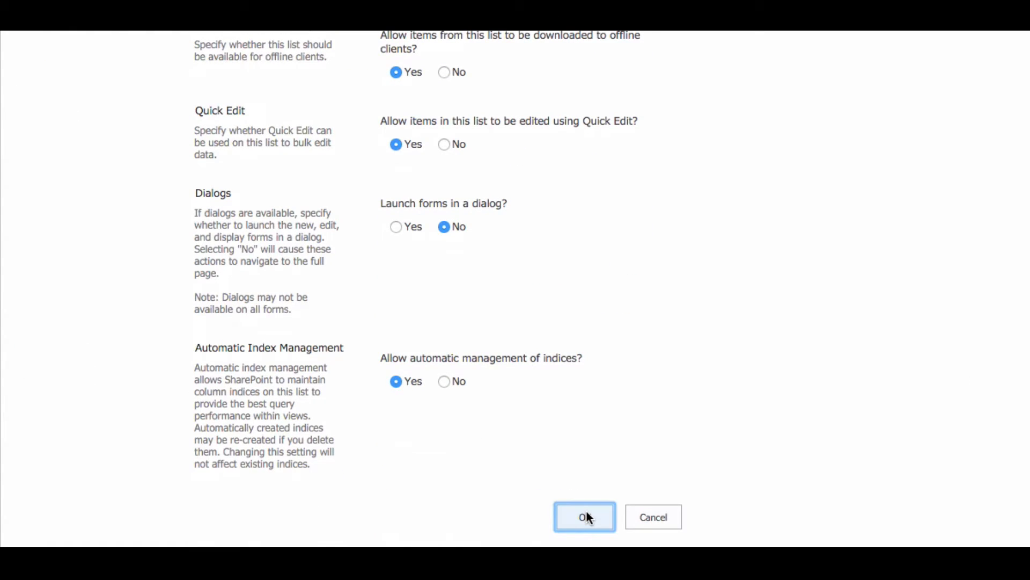
{"action": "left_click", "coordinate": [584, 517]}
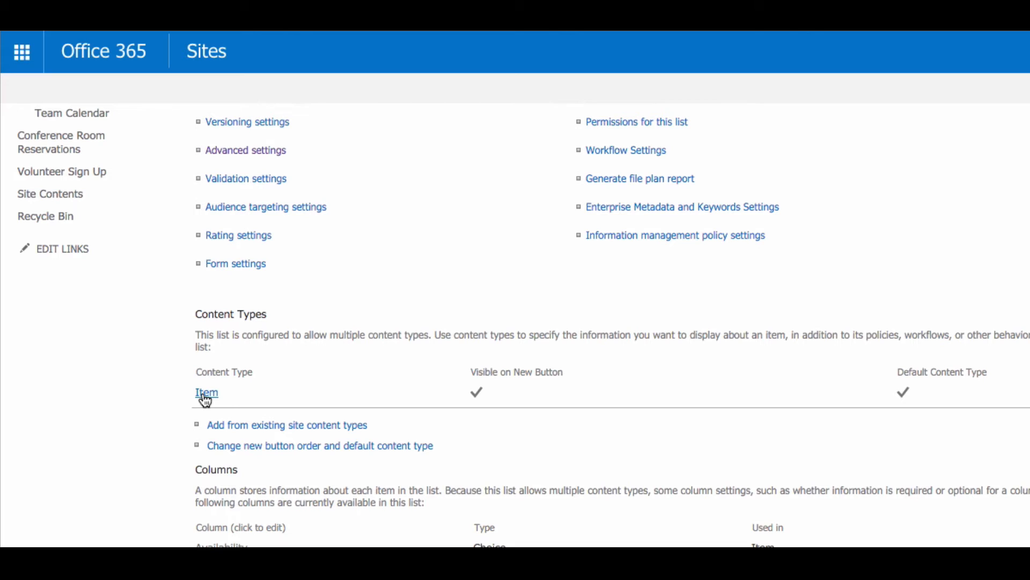
{"action": "mouse_move", "coordinate": [209, 399]}
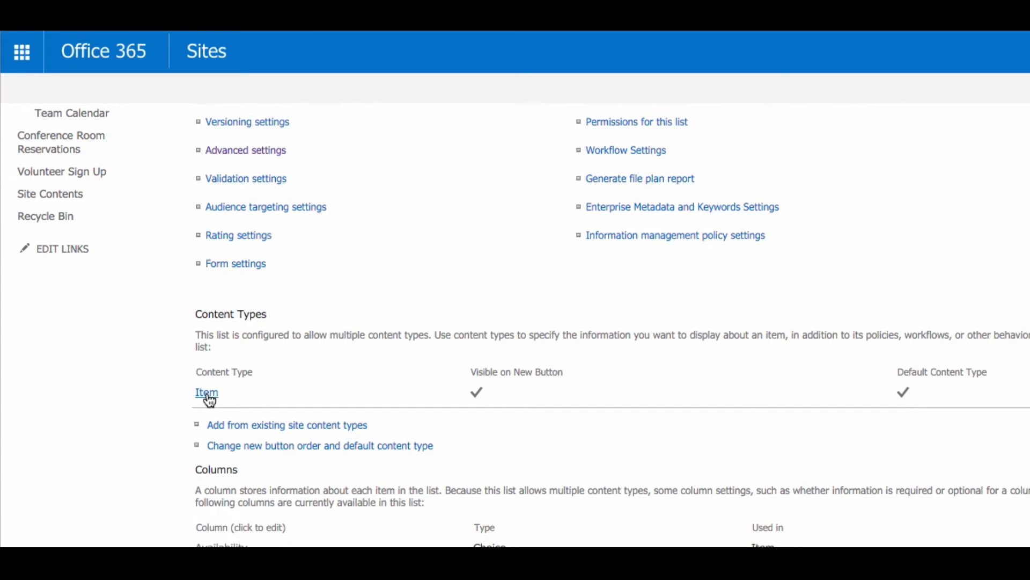
- In the Item content type, set the Title column to 'Hidden (Will not appear in forms)'
{"action": "left_click", "coordinate": [206, 393]}
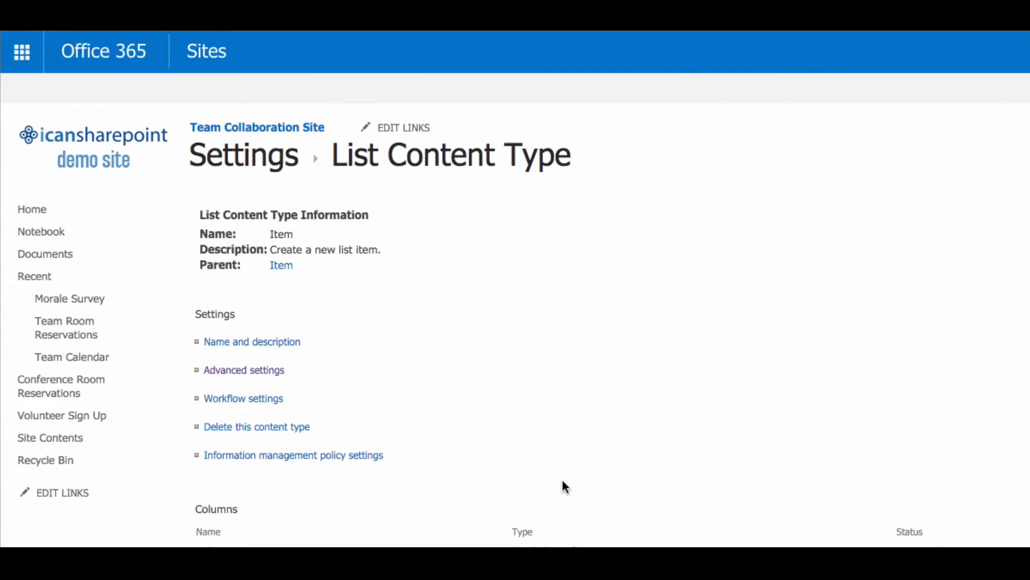
{"action": "scroll", "scroll_direction": "down", "scroll_amount": 3}
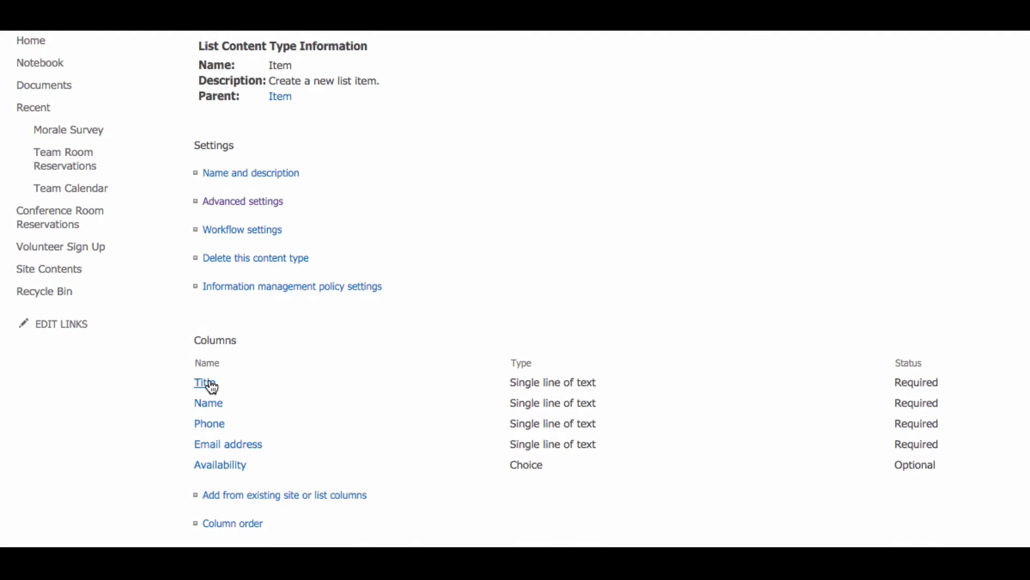
{"action": "left_click", "coordinate": [204, 383]}
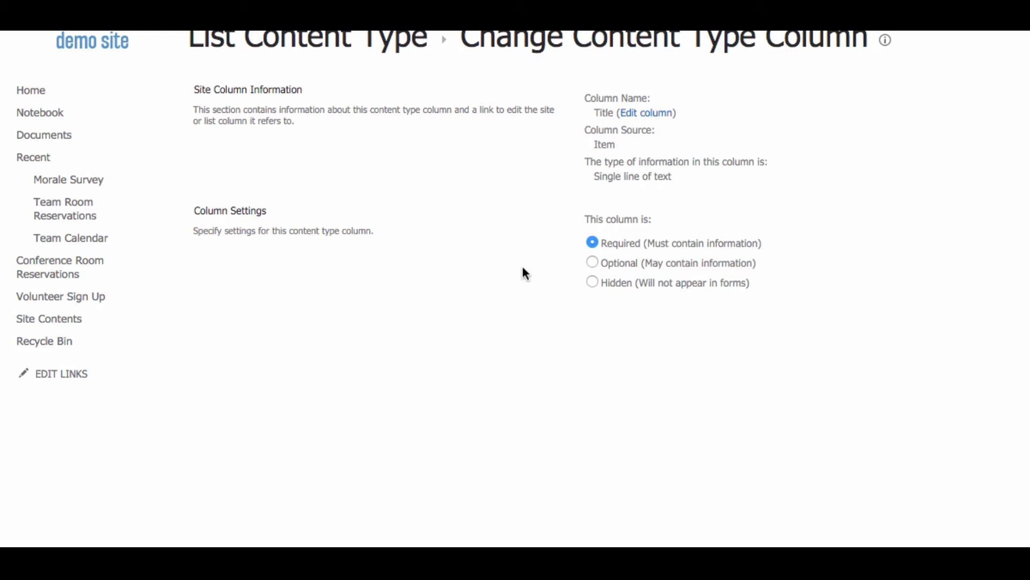
{"action": "left_click", "coordinate": [592, 282]}
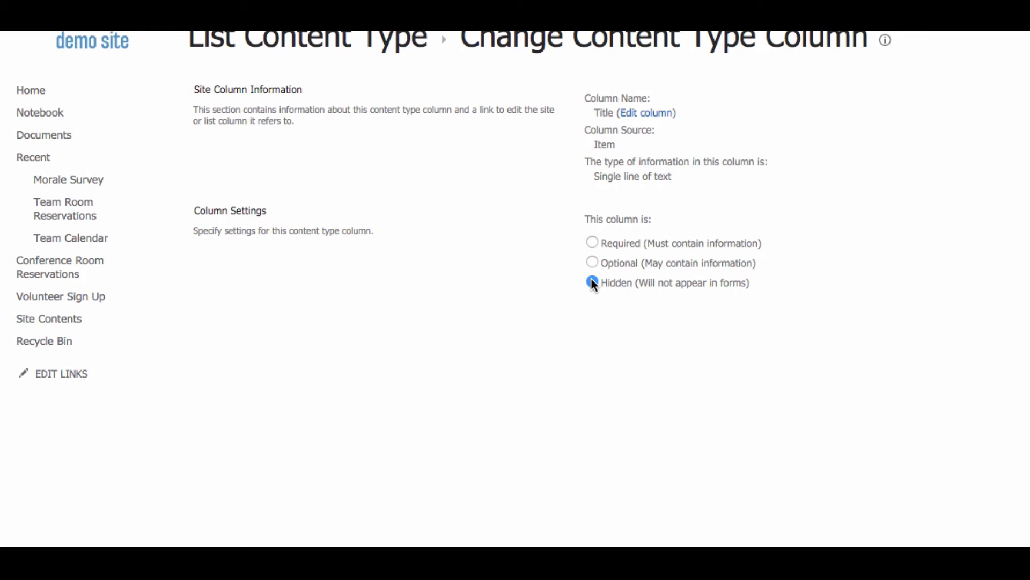
{"action": "left_click", "coordinate": [593, 283]}
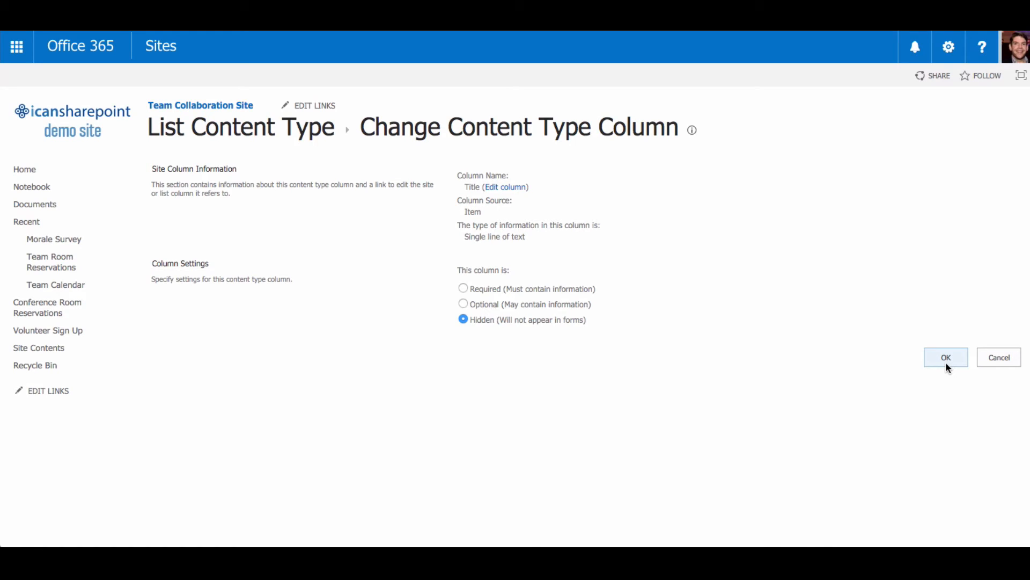
{"action": "left_click", "coordinate": [944, 356]}
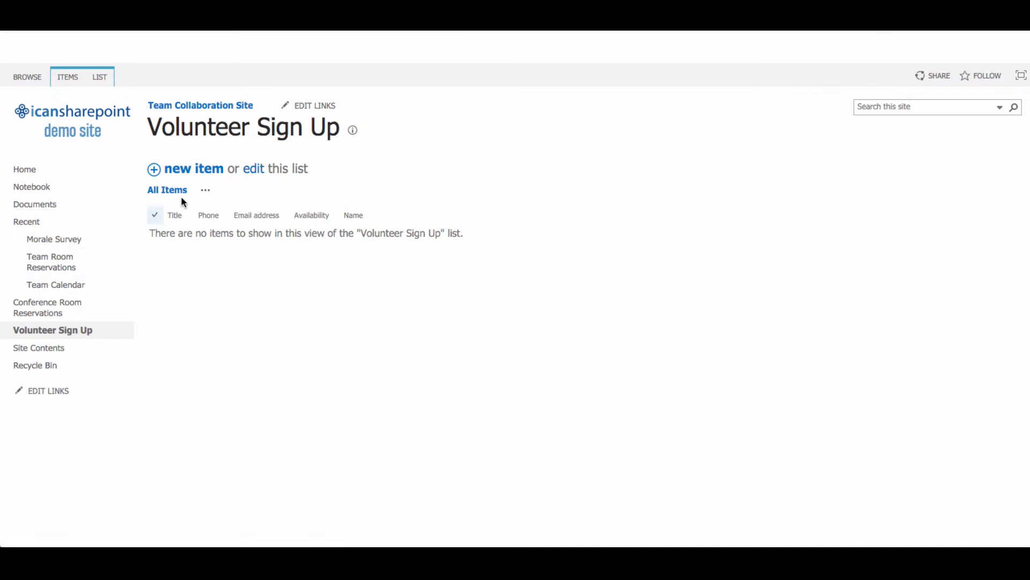
{"action": "left_click", "coordinate": [193, 169]}
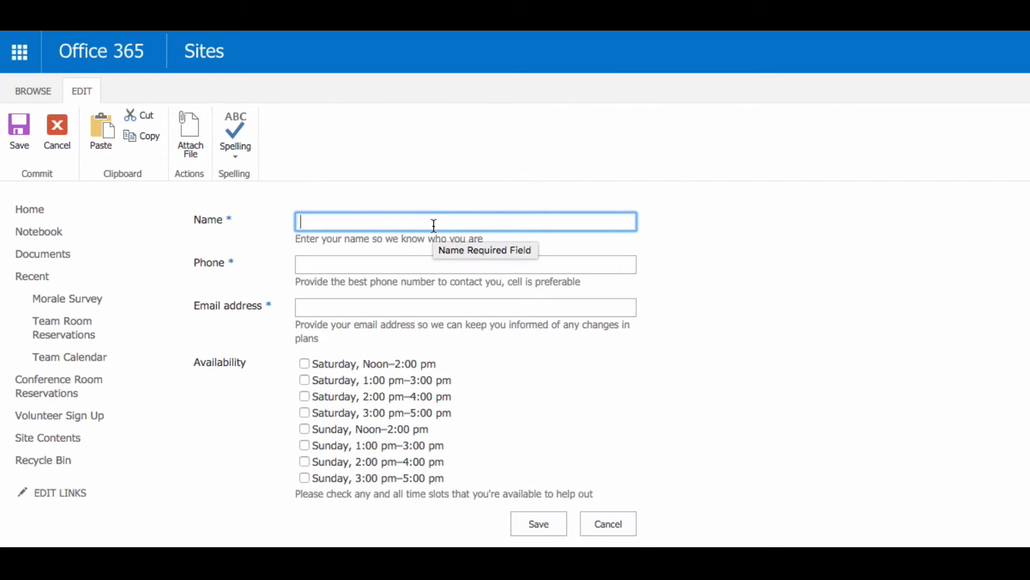
{"action": "type", "text": "nic"}
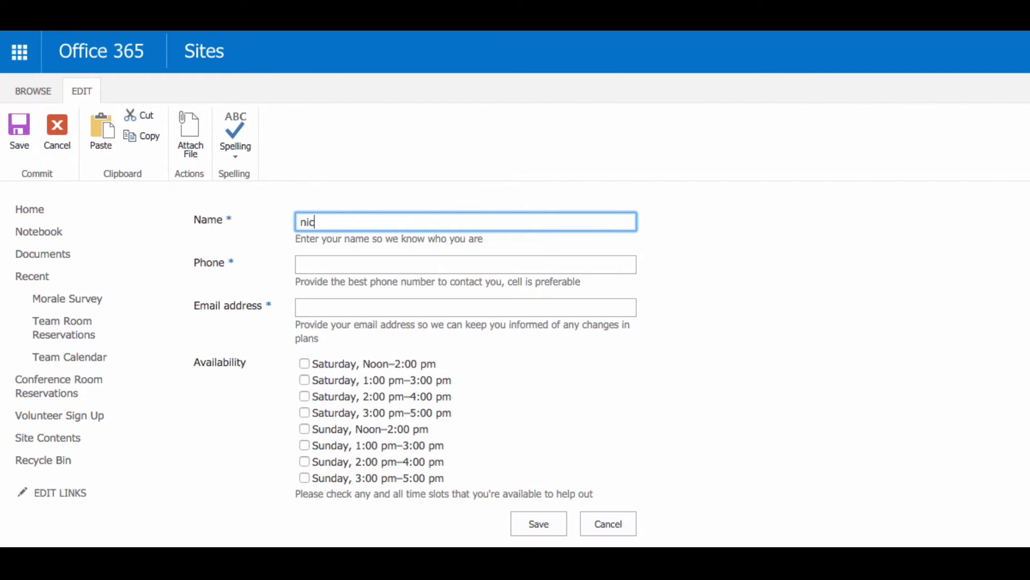
{"action": "type", "text": "Nikola Tesla"}
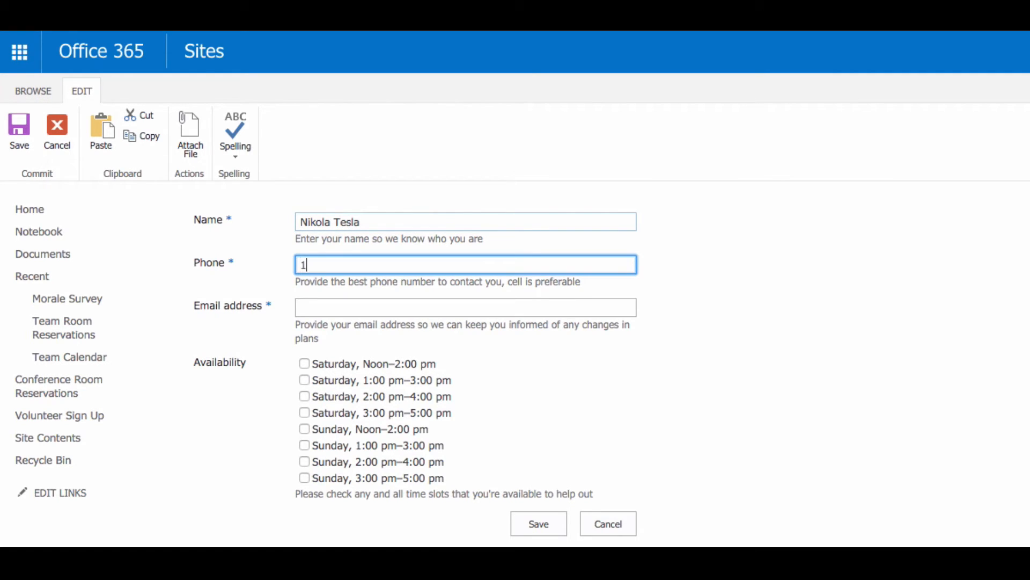
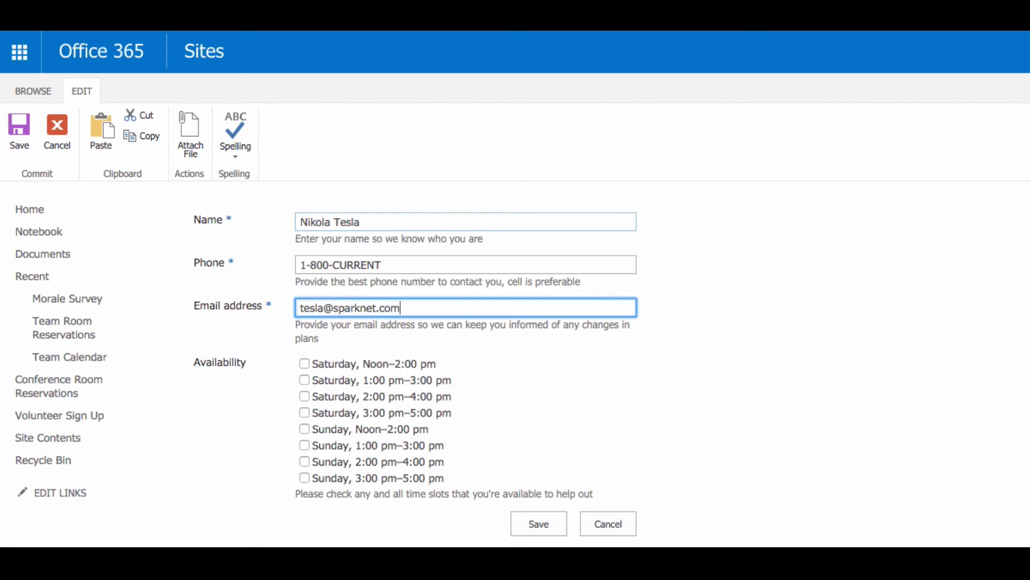
{"action": "left_click", "coordinate": [304, 380]}
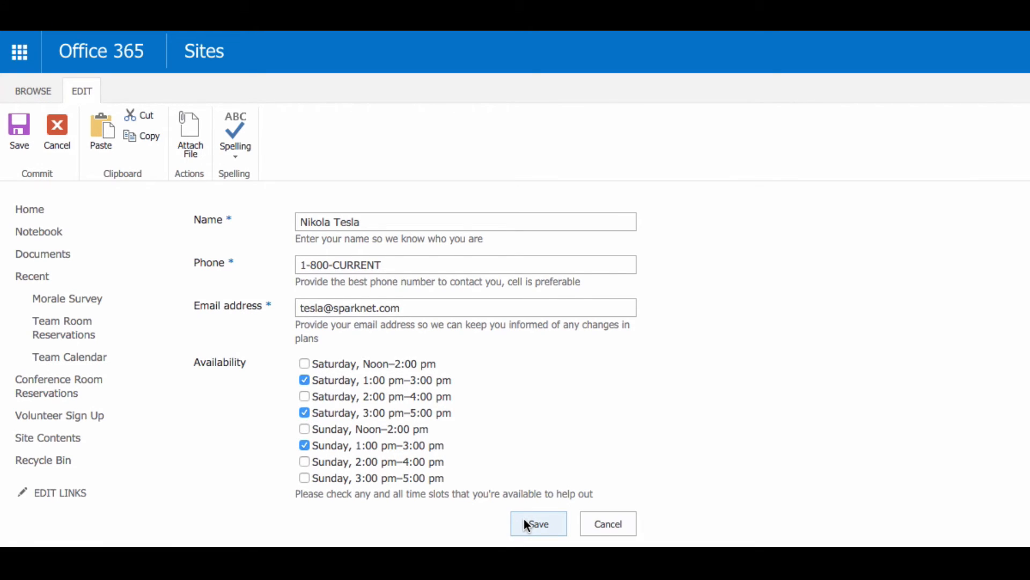
{"action": "left_click", "coordinate": [537, 523]}
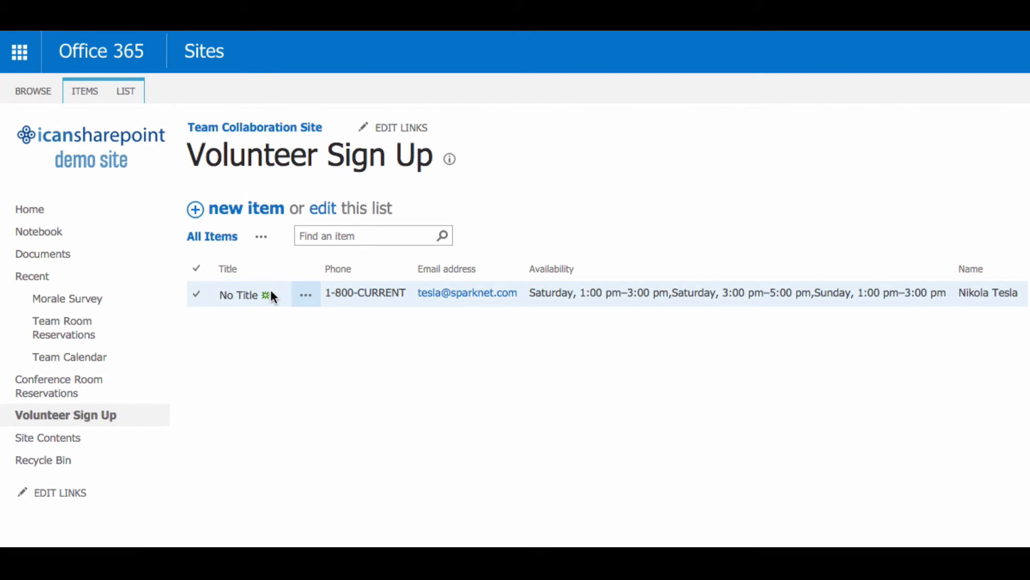
{"action": "mouse_move", "coordinate": [141, 109]}
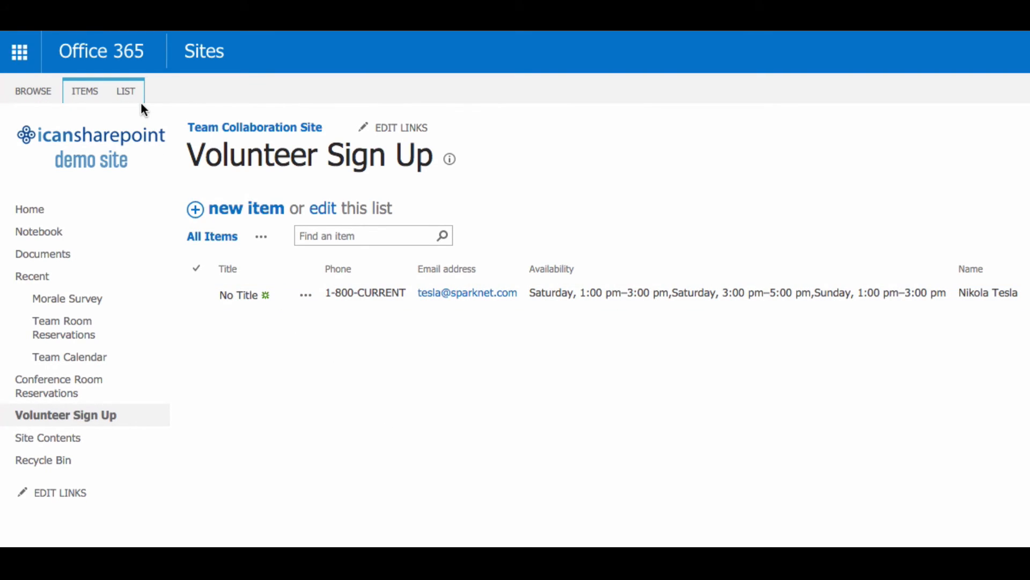
- In Modify View, uncheck 'Title (linked to item with edit menu)' so All Items omits Title
{"action": "left_click", "coordinate": [126, 91]}
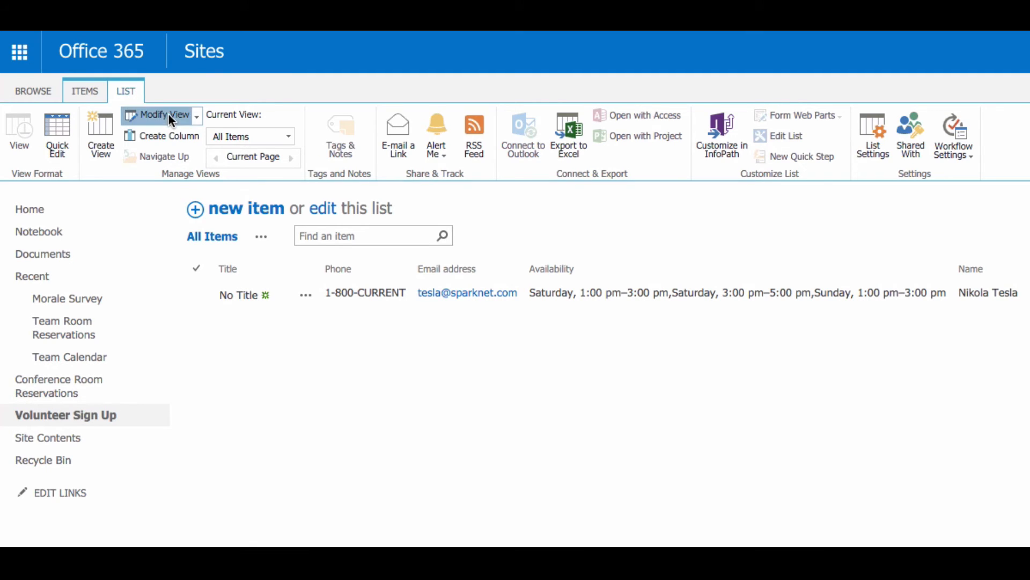
{"action": "left_click", "coordinate": [164, 115]}
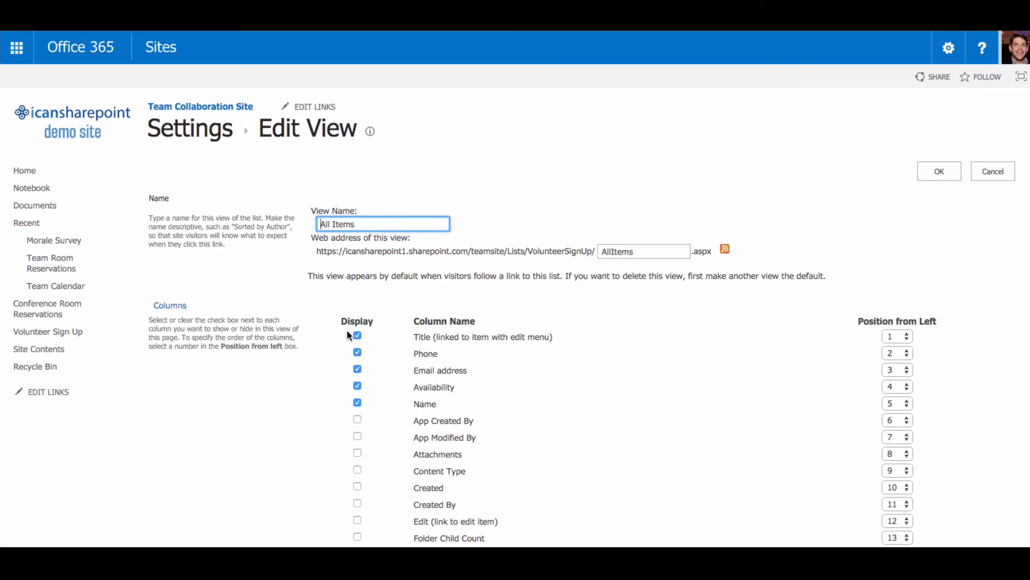
{"action": "left_click", "coordinate": [358, 336]}
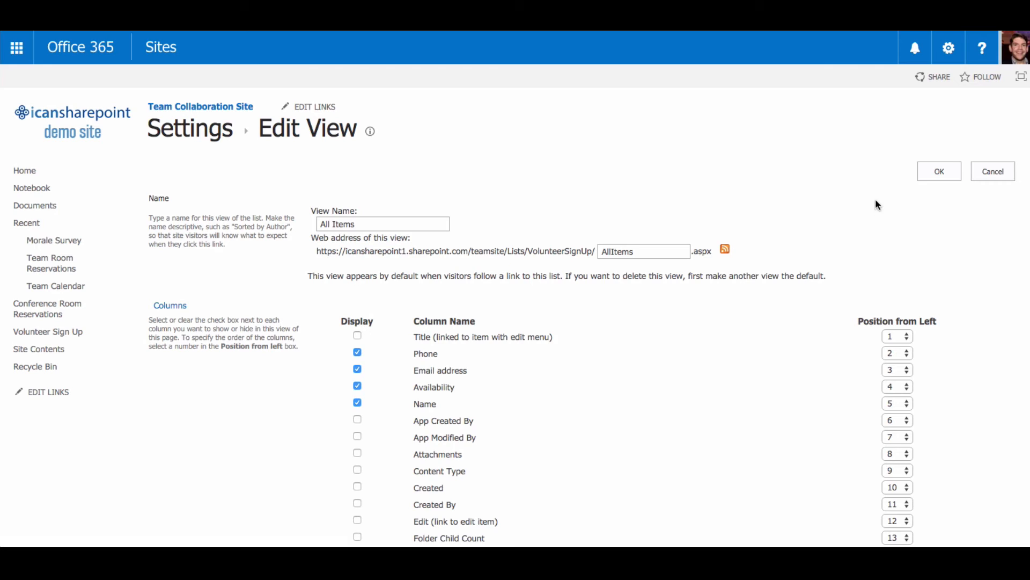
{"action": "left_click", "coordinate": [938, 171]}
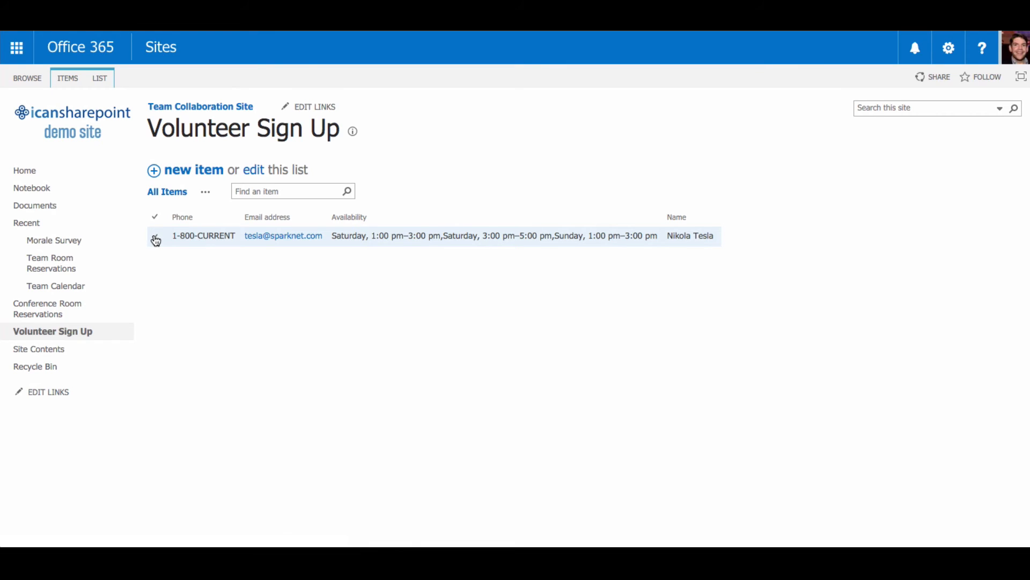
- Select the Nikola Tesla entry and show its ITEMS ribbon commands
{"action": "left_click", "coordinate": [154, 235]}
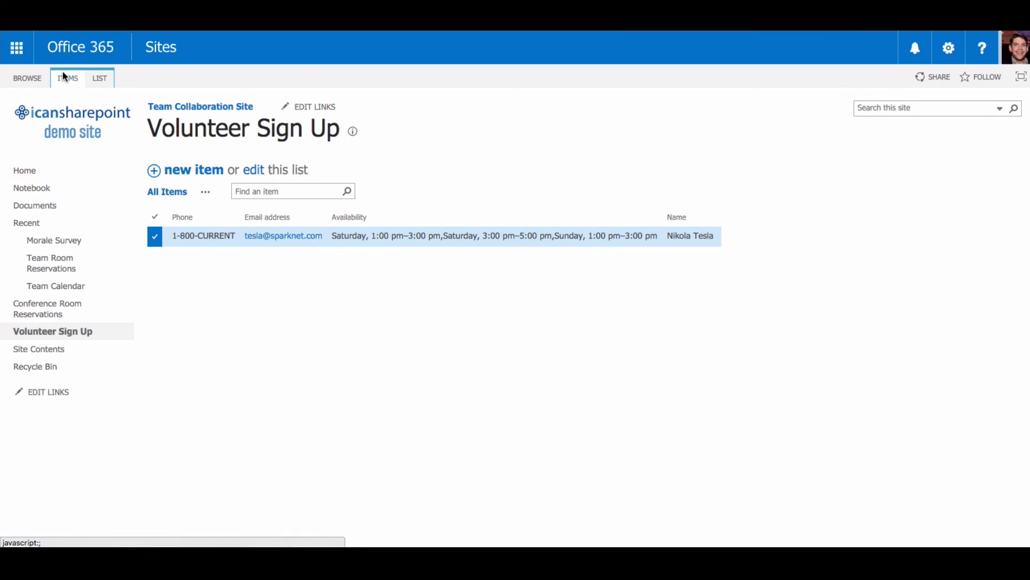
{"action": "left_click", "coordinate": [66, 78]}
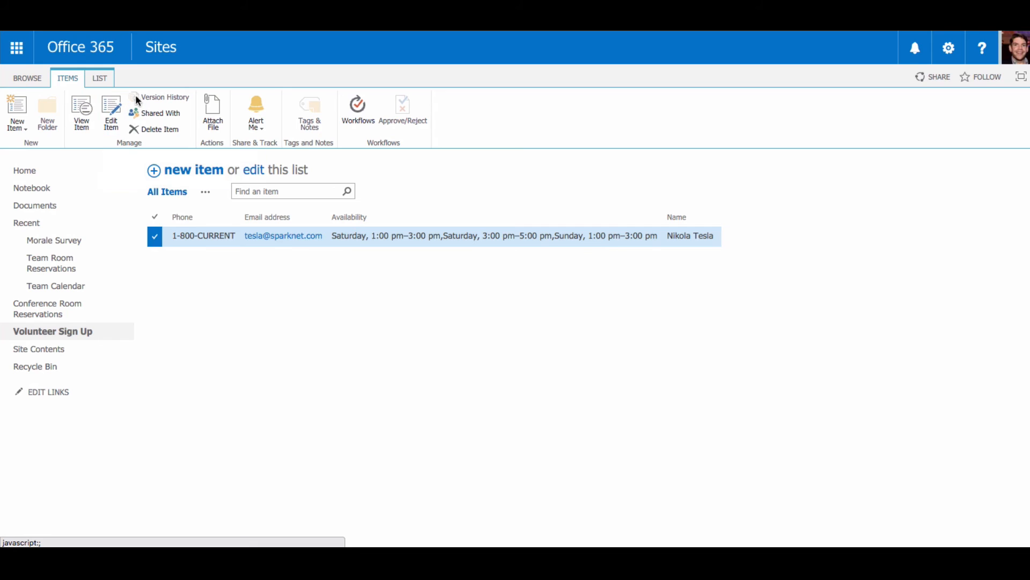
{"action": "mouse_move", "coordinate": [211, 112]}
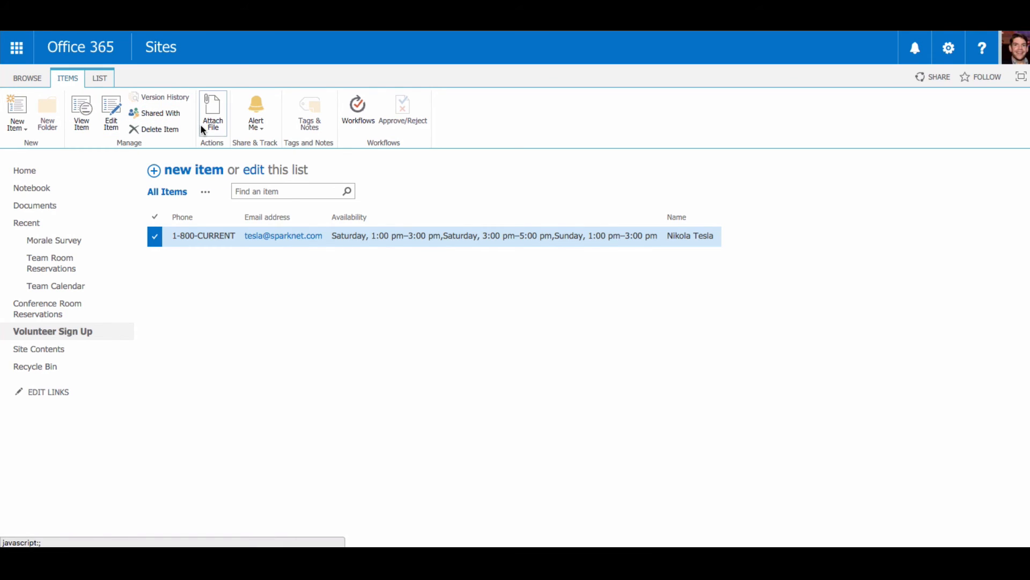
{"action": "mouse_move", "coordinate": [180, 282]}
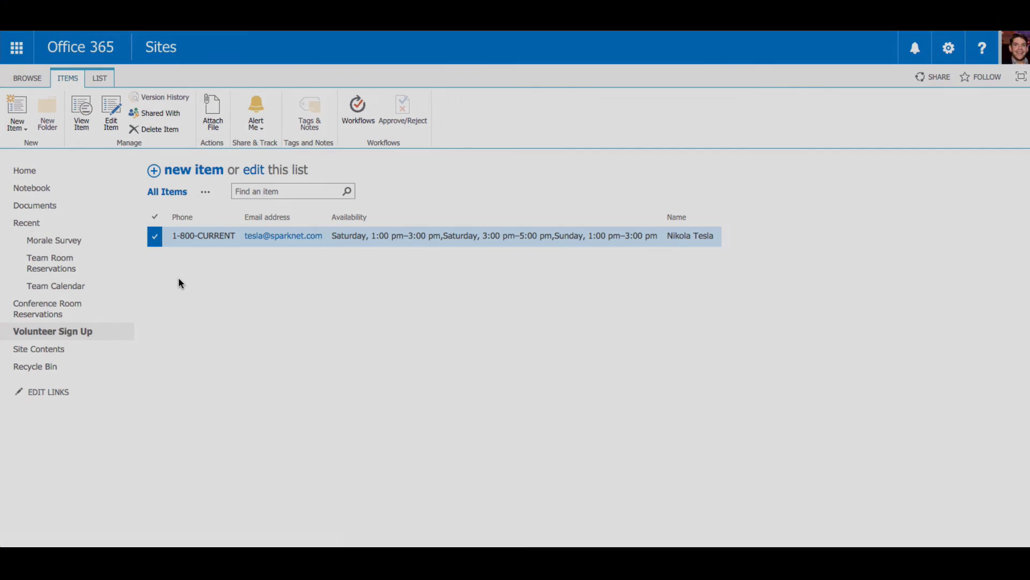